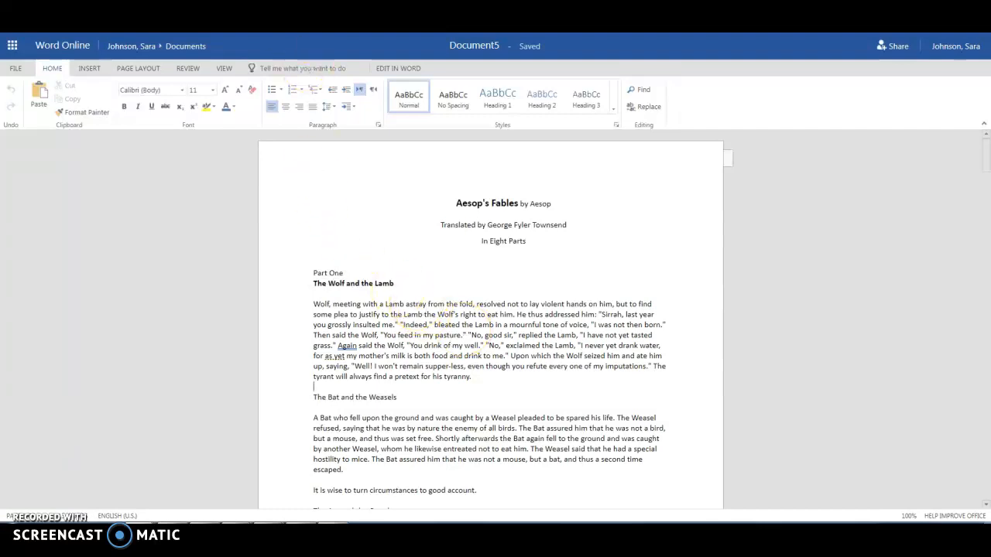
# - Open the Aesop's Fables document in Immersive Reader from the View tab
pyautogui.click(223, 68)
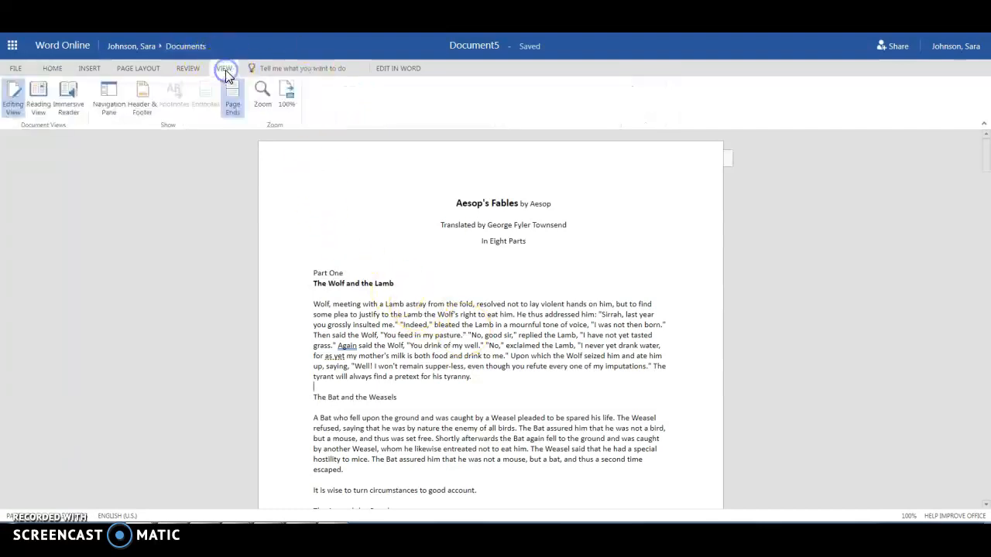
pyautogui.click(68, 97)
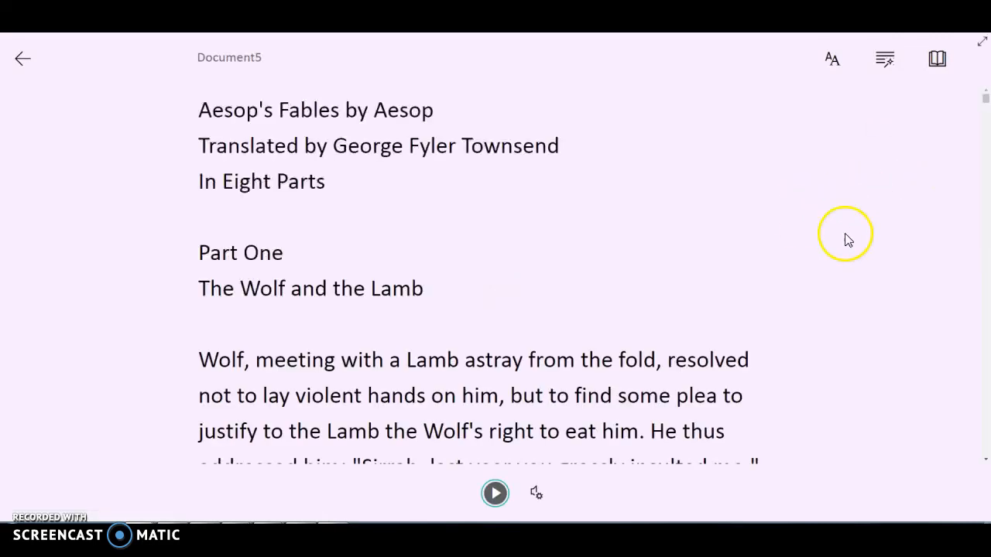
pyautogui.moveTo(935, 333)
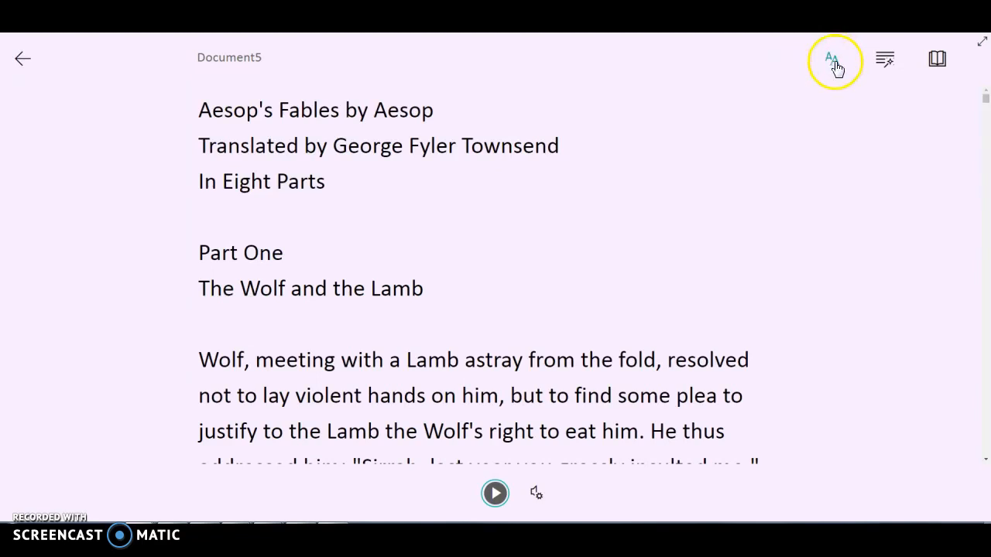
# - Raise the reader's text size to 64 in Text Preferences
pyautogui.click(832, 58)
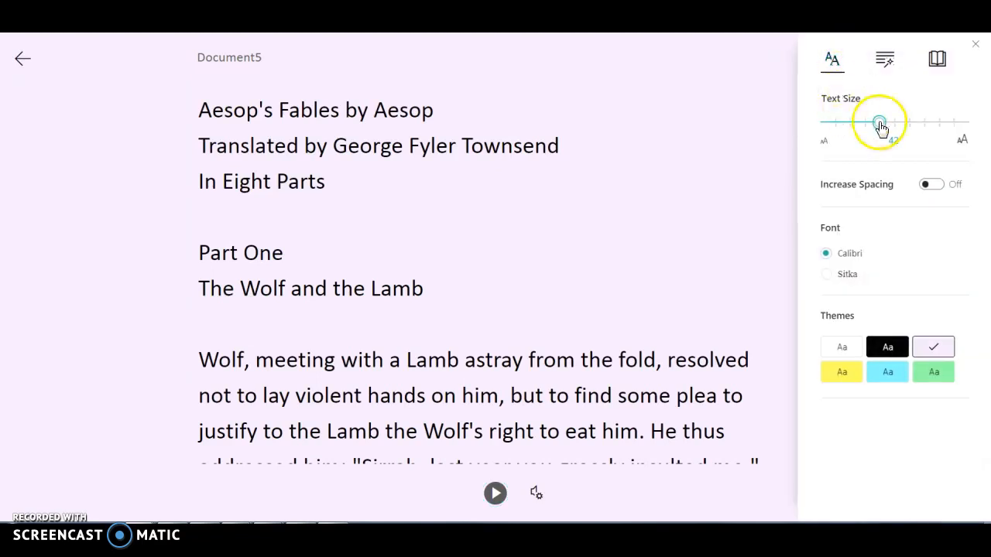
pyautogui.moveTo(878, 121); pyautogui.dragTo(919, 121)
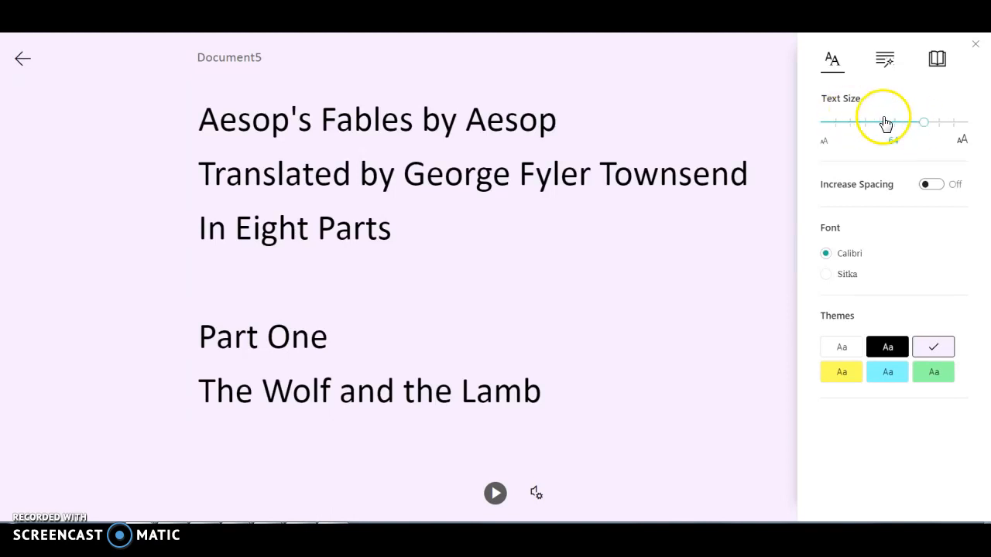
pyautogui.moveTo(893, 122); pyautogui.dragTo(922, 122)
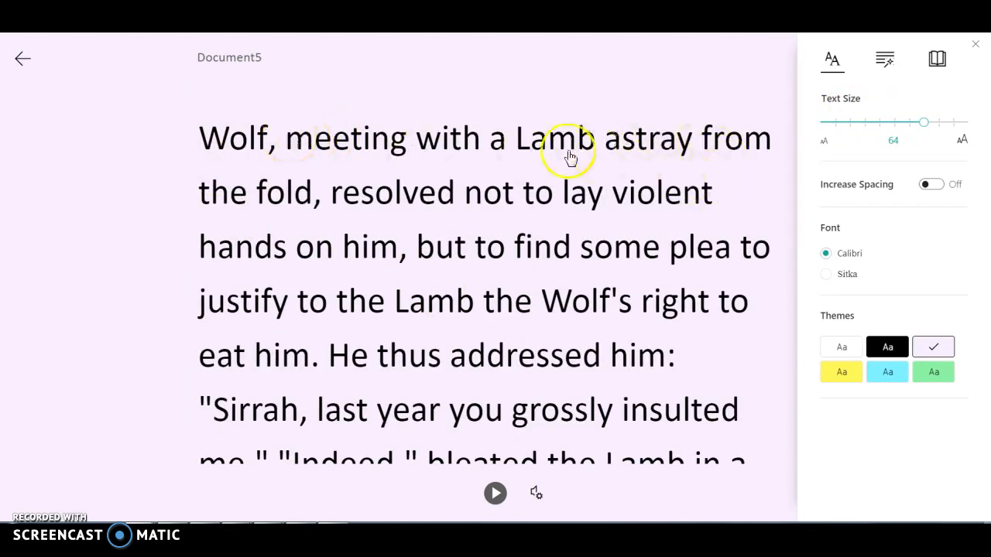
pyautogui.moveTo(811, 309)
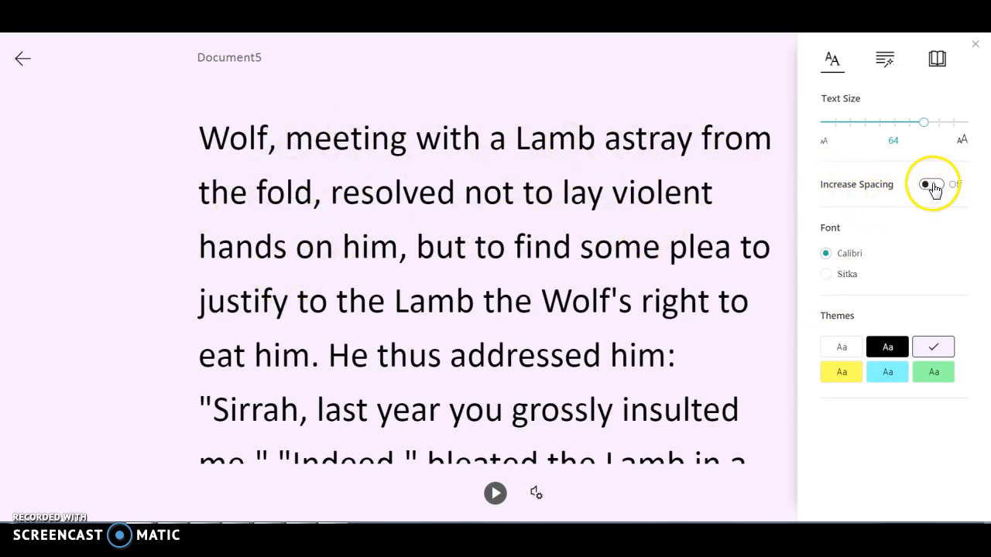
# - Turn on Increase Spacing, try the Sitka font, then return to Calibri
pyautogui.click(931, 184)
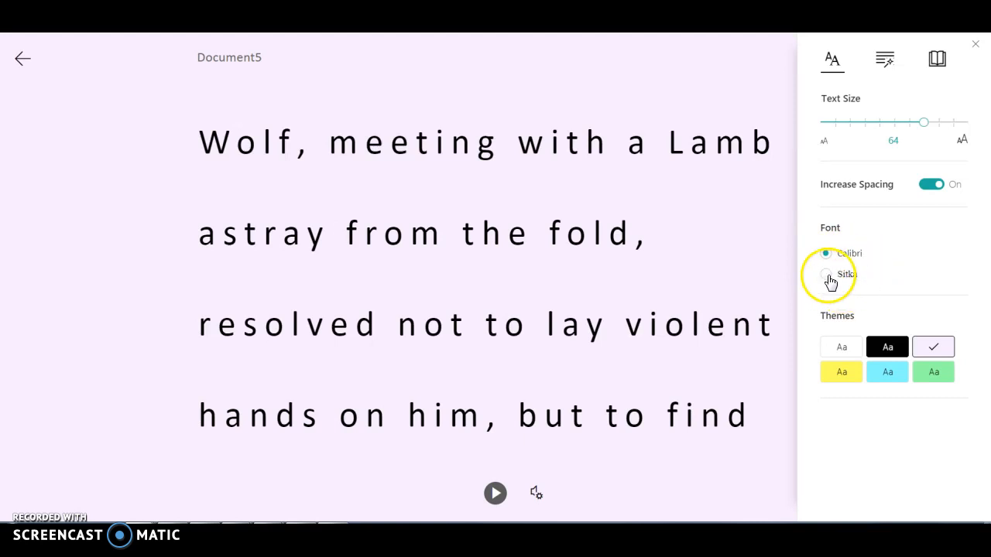
pyautogui.click(826, 273)
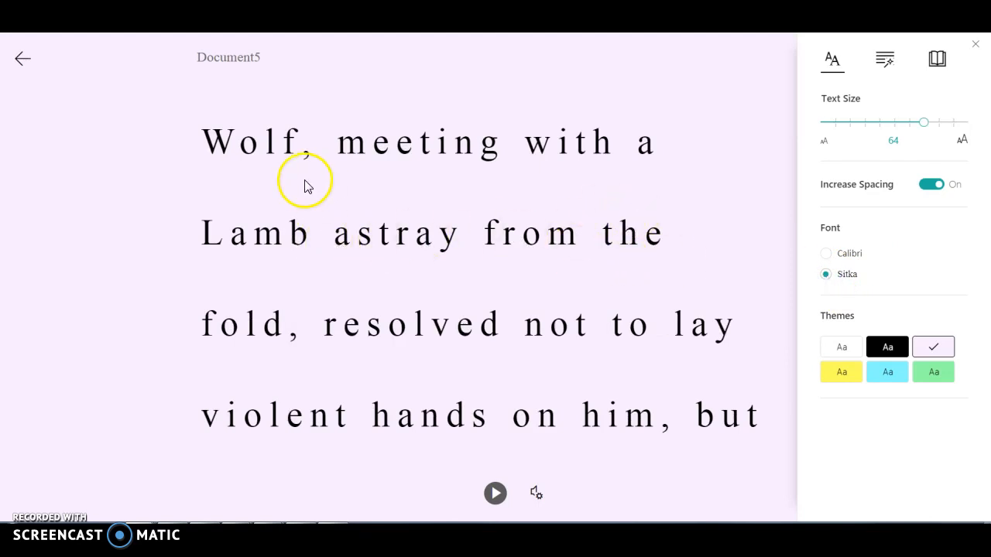
pyautogui.moveTo(473, 184)
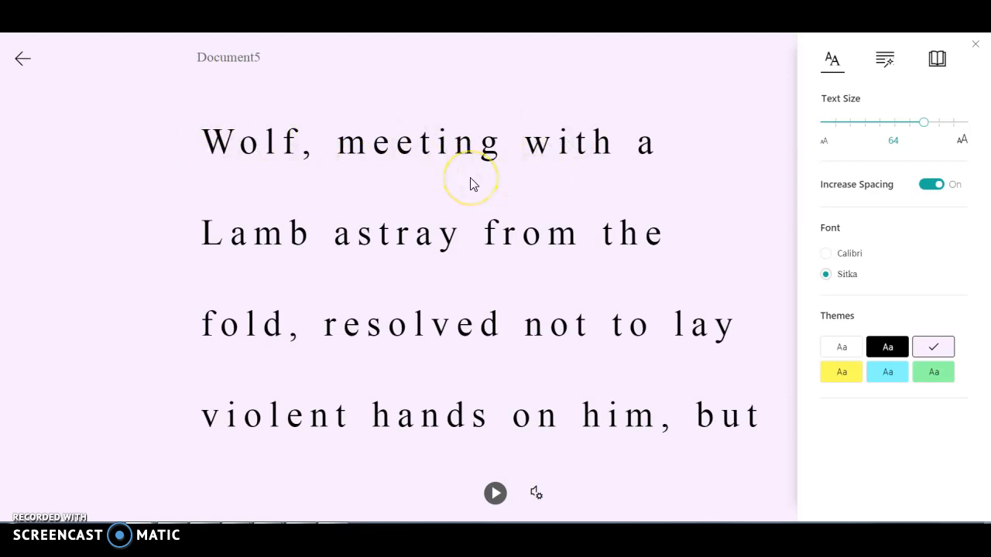
pyautogui.moveTo(513, 180)
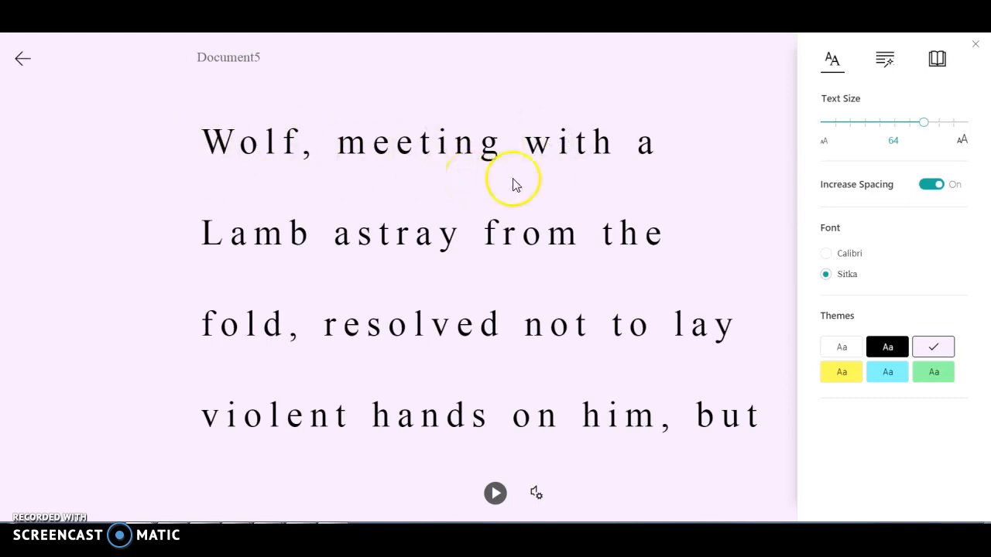
pyautogui.moveTo(829, 255)
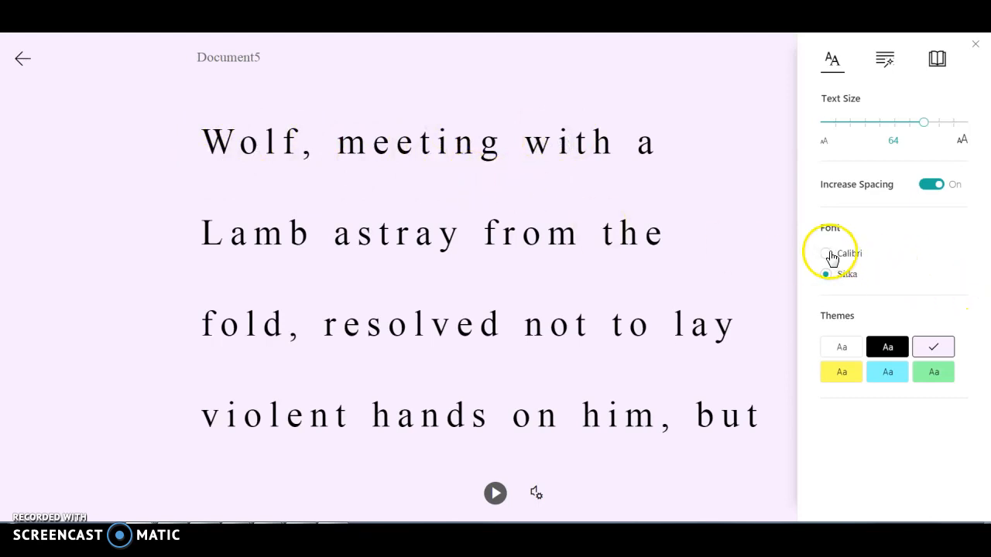
pyautogui.click(825, 253)
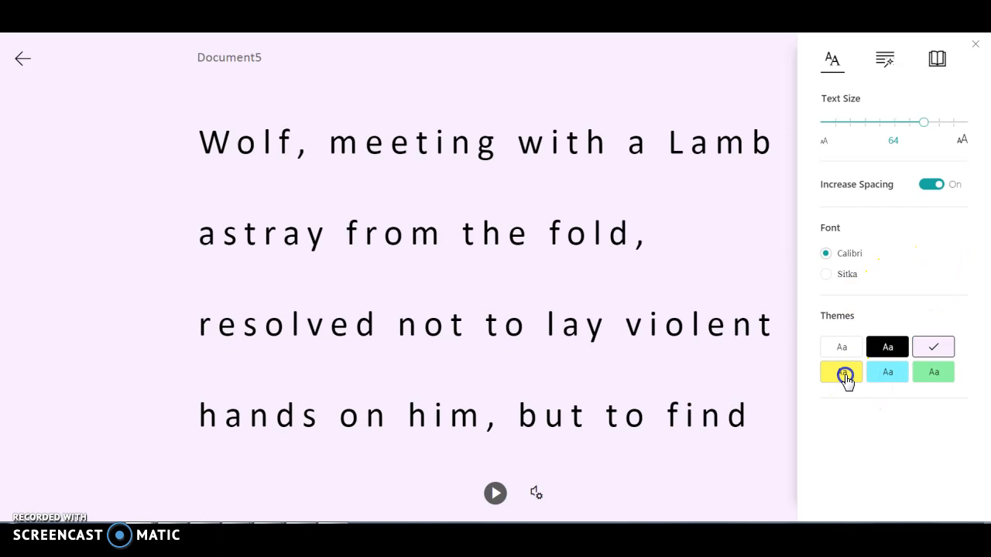
# - Cycle through blue, green, pink and black page themes, ending on white
pyautogui.click(887, 371)
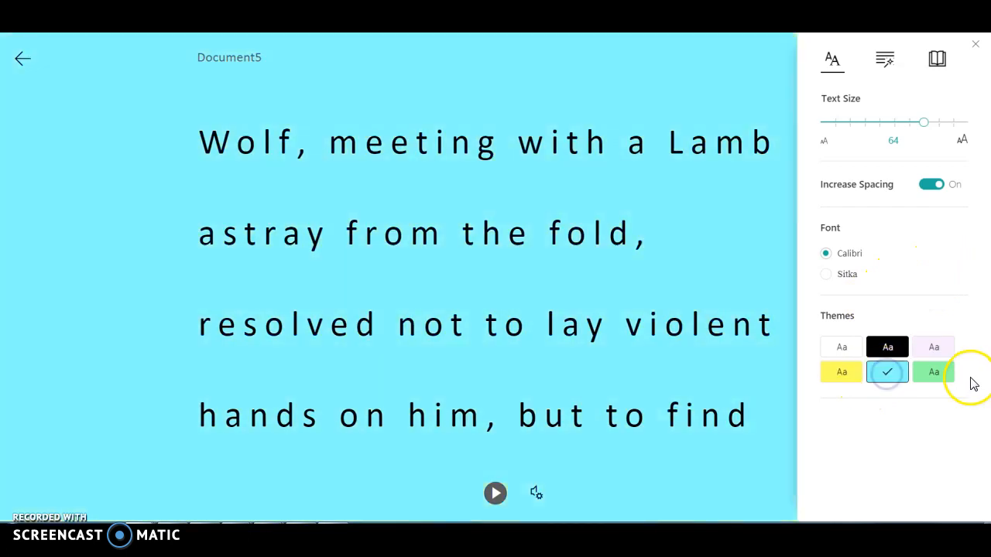
pyautogui.click(841, 347)
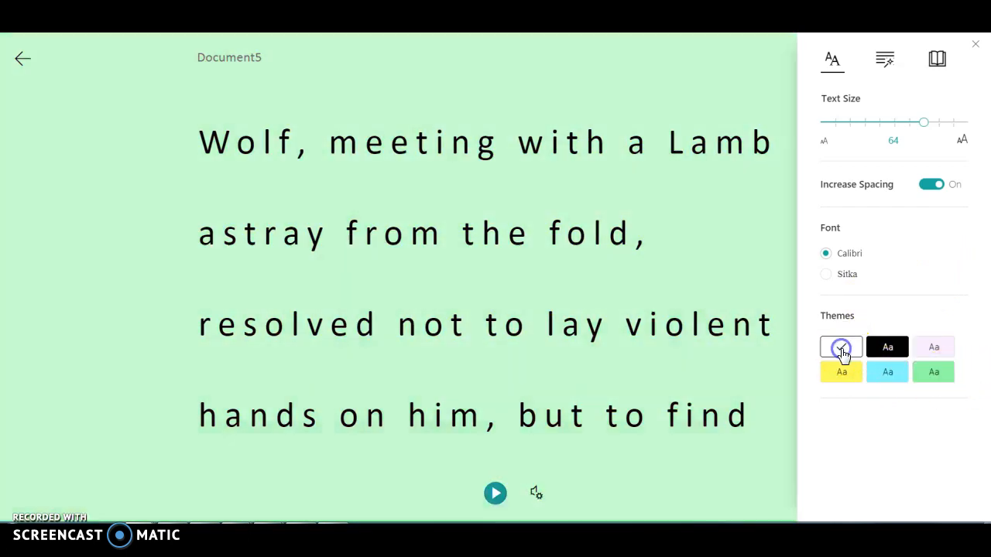
pyautogui.click(841, 346)
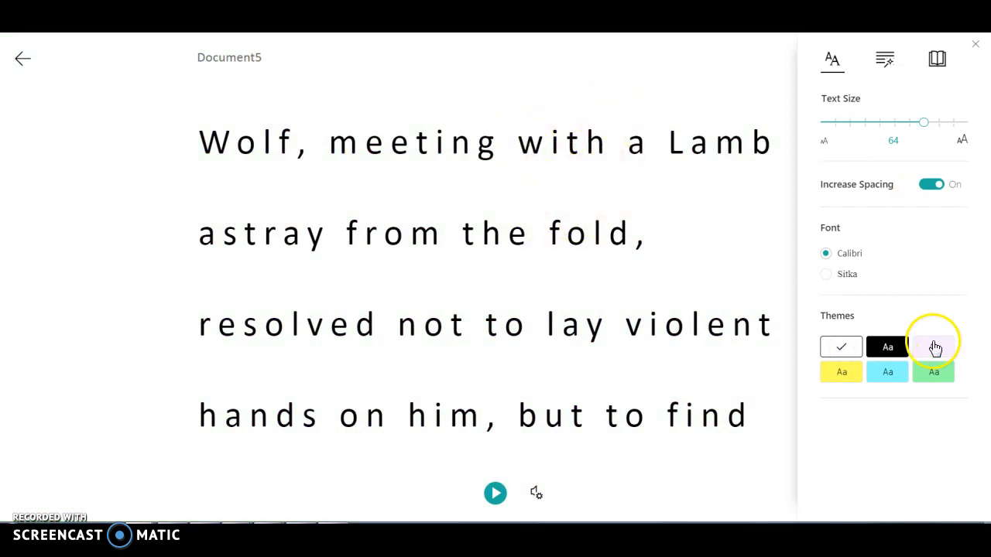
pyautogui.click(933, 346)
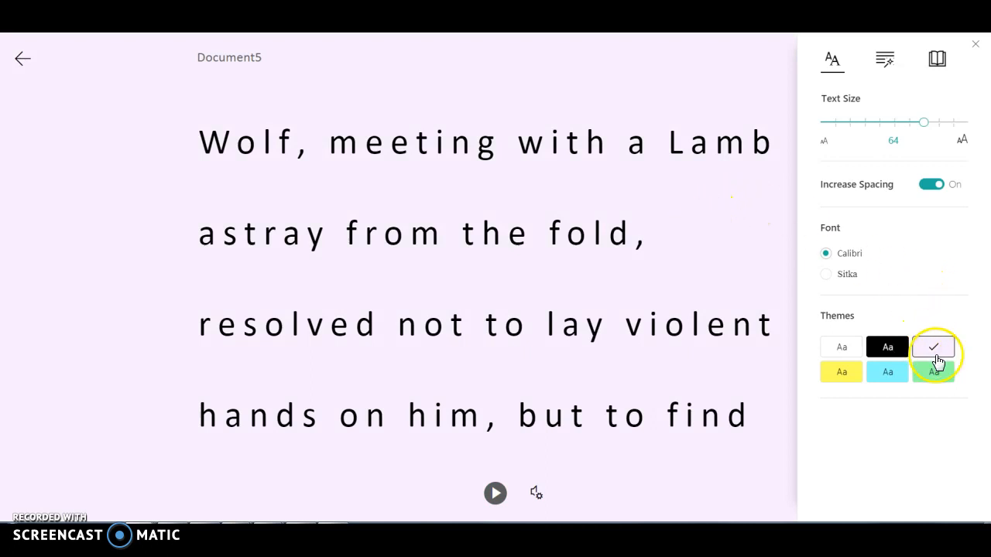
pyautogui.click(841, 346)
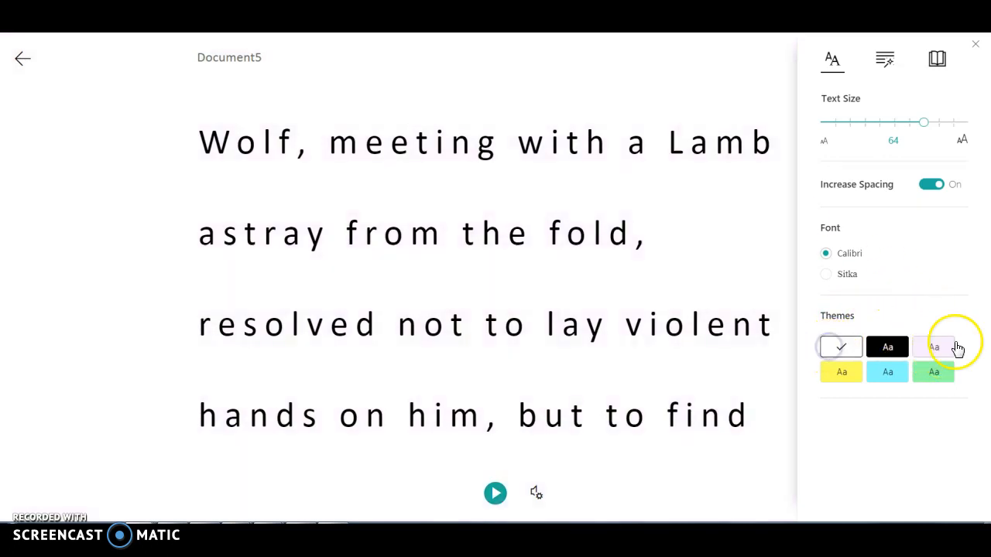
pyautogui.click(934, 346)
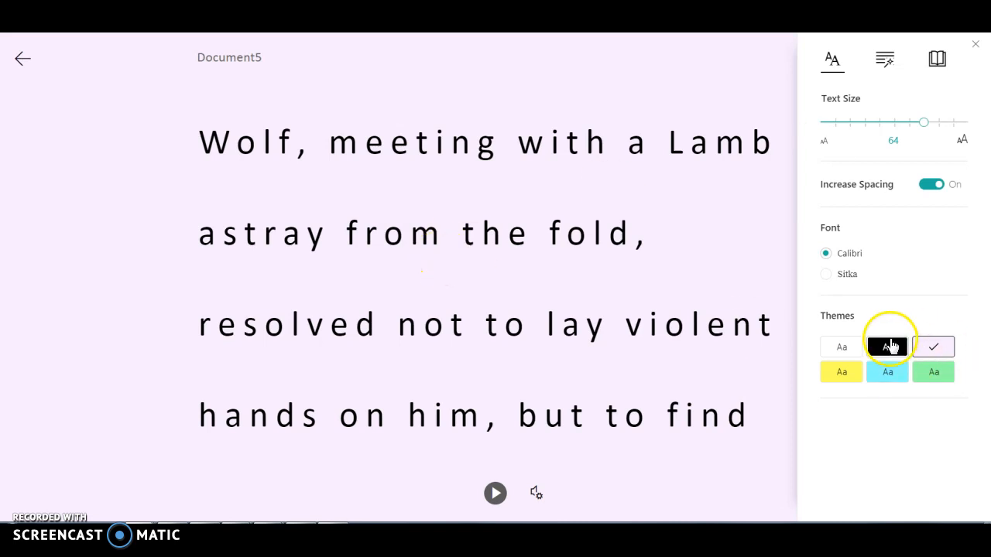
pyautogui.click(887, 346)
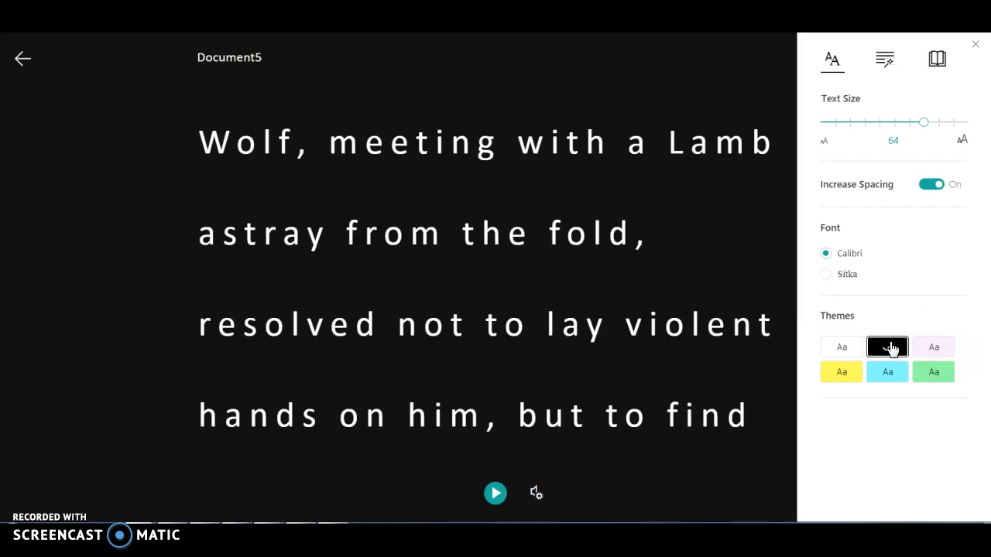
pyautogui.click(842, 347)
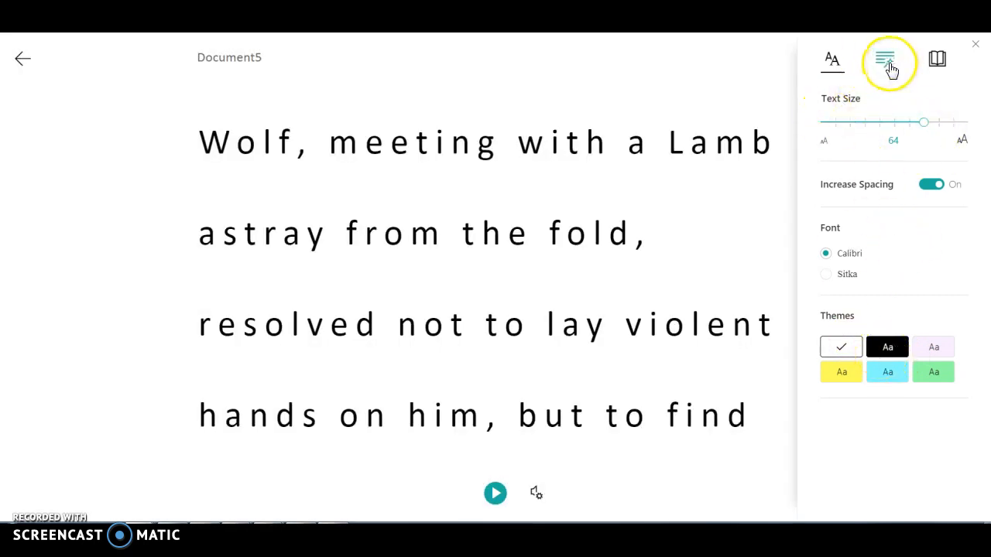
# - Show the Grammar Options panel with Syllables and Parts of Speech toggles
pyautogui.click(885, 60)
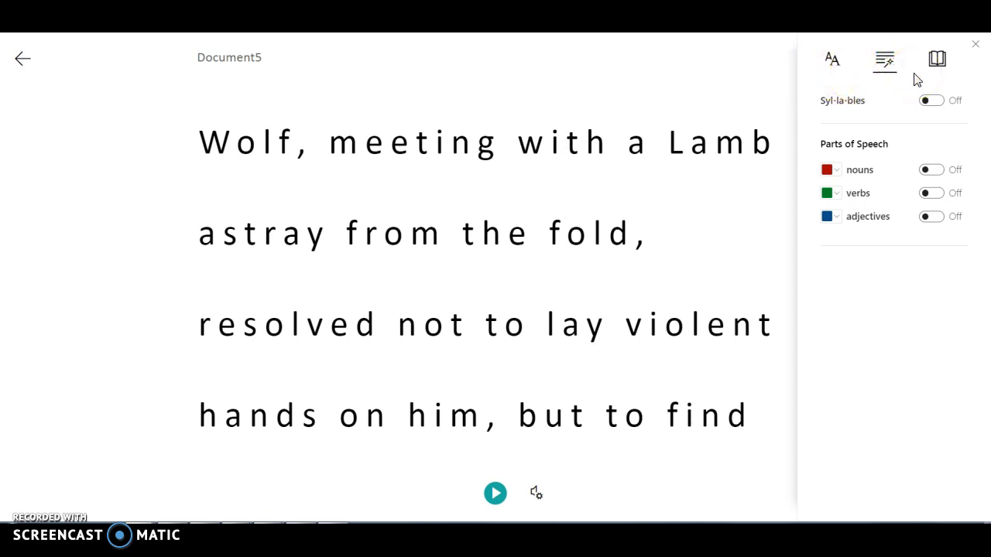
pyautogui.click(219, 233)
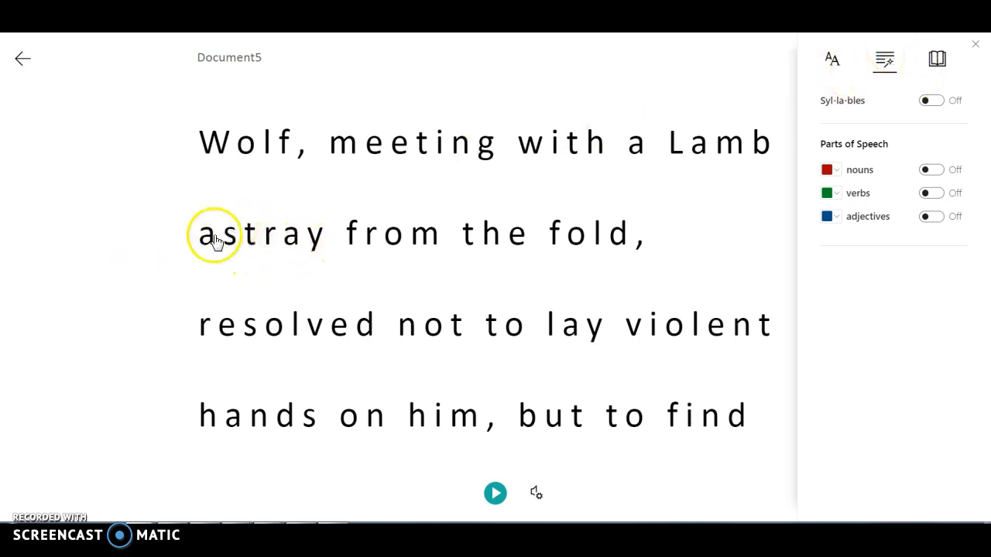
pyautogui.moveTo(232, 248)
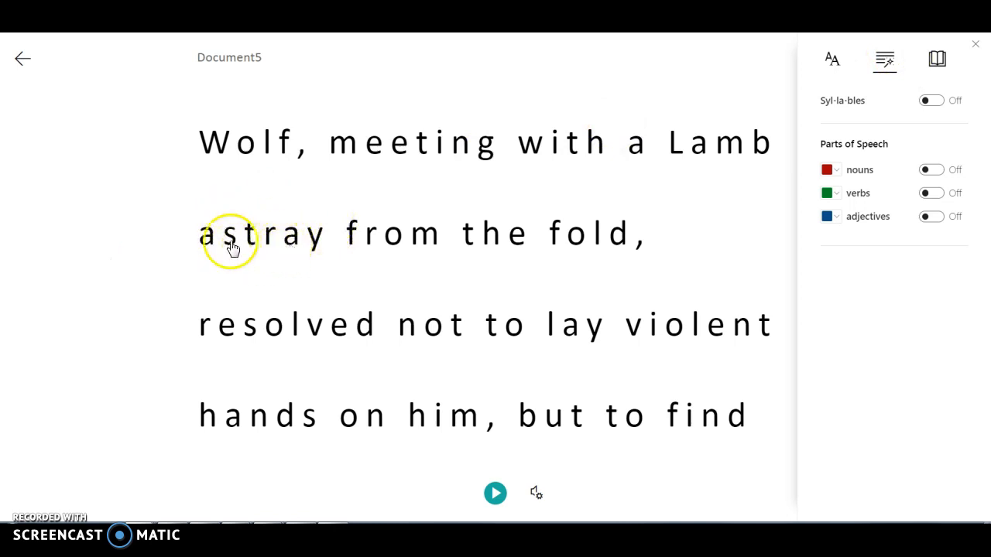
pyautogui.moveTo(278, 257)
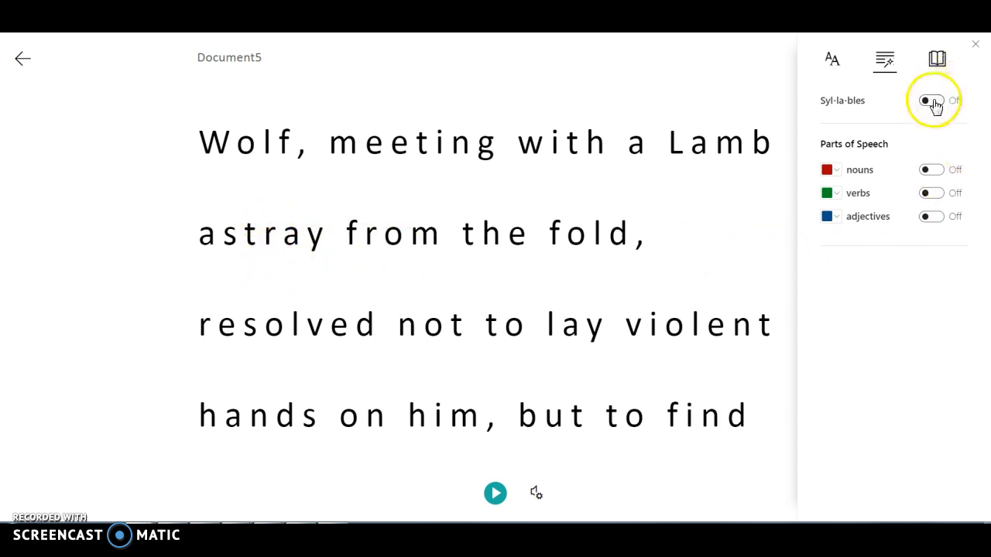
# - Switch the Syllables toggle on to split words like 'mee·ting'
pyautogui.click(930, 99)
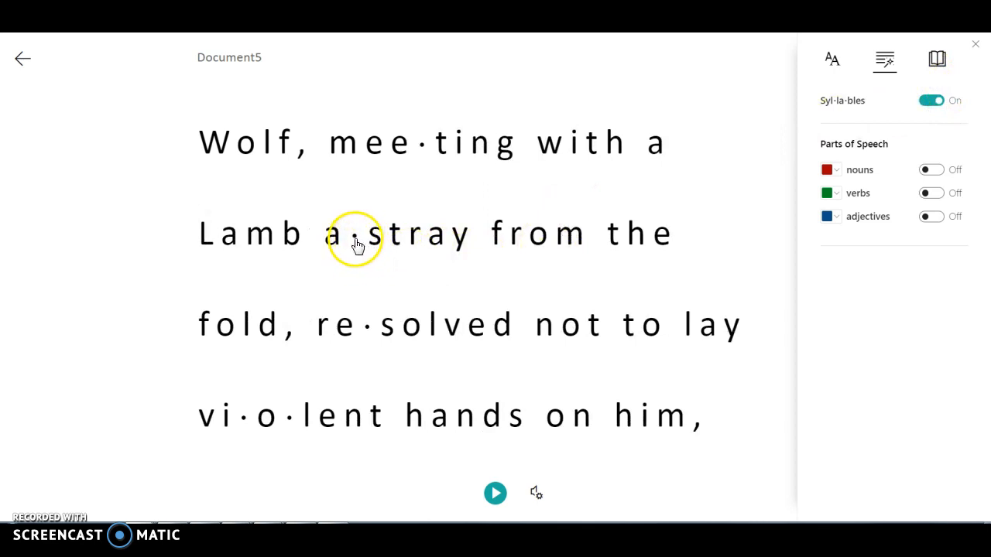
pyautogui.moveTo(364, 252)
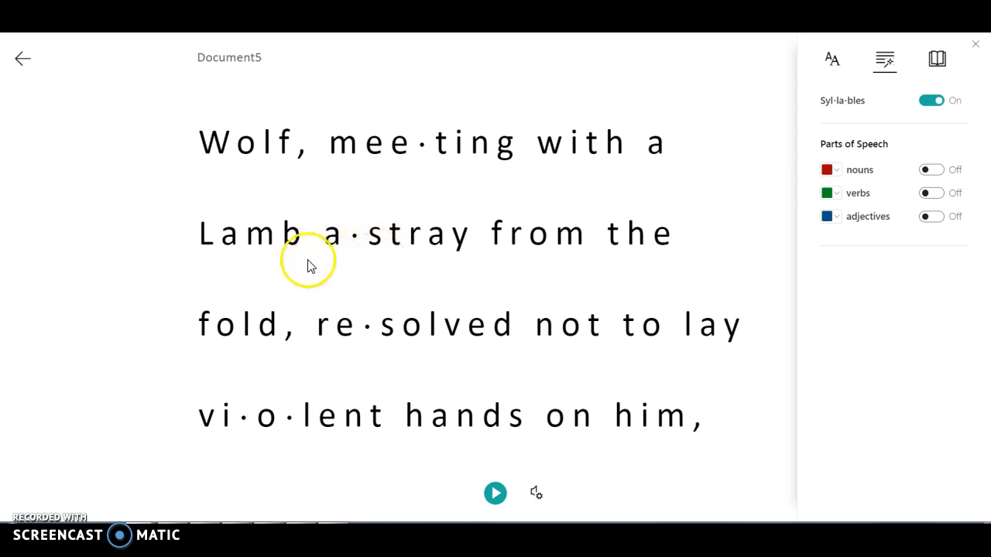
pyautogui.moveTo(391, 251)
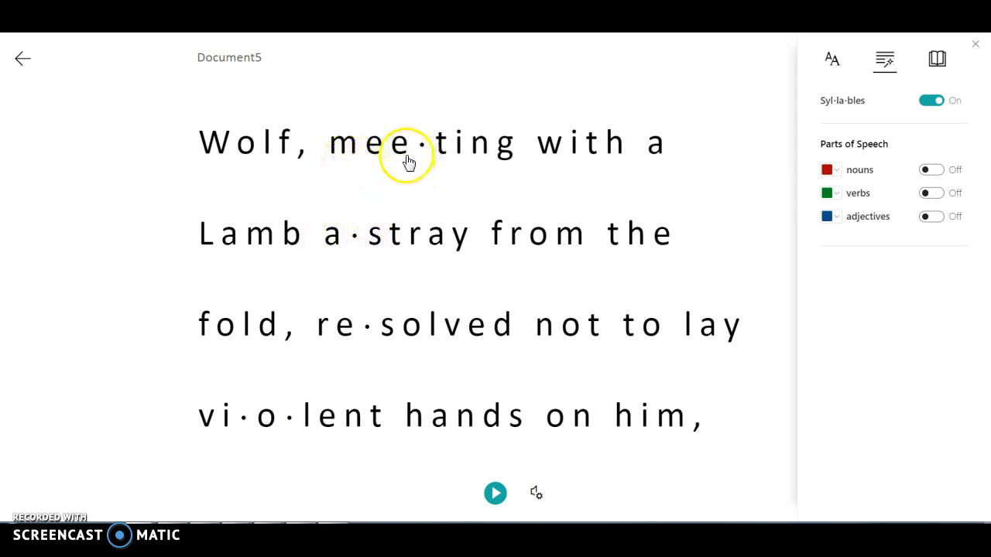
pyautogui.moveTo(495, 165)
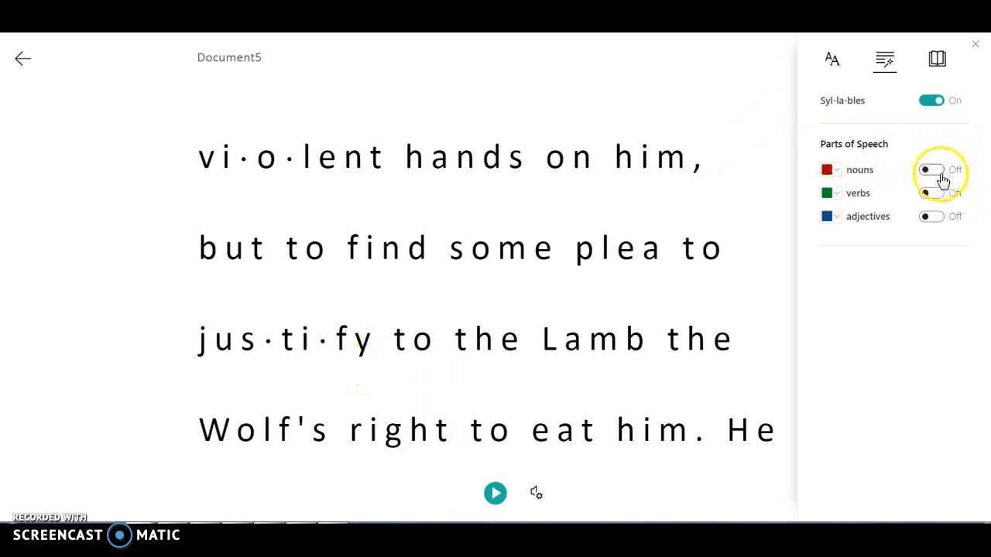
# - Colour nouns red and verbs green, then stop colouring nouns
pyautogui.click(931, 169)
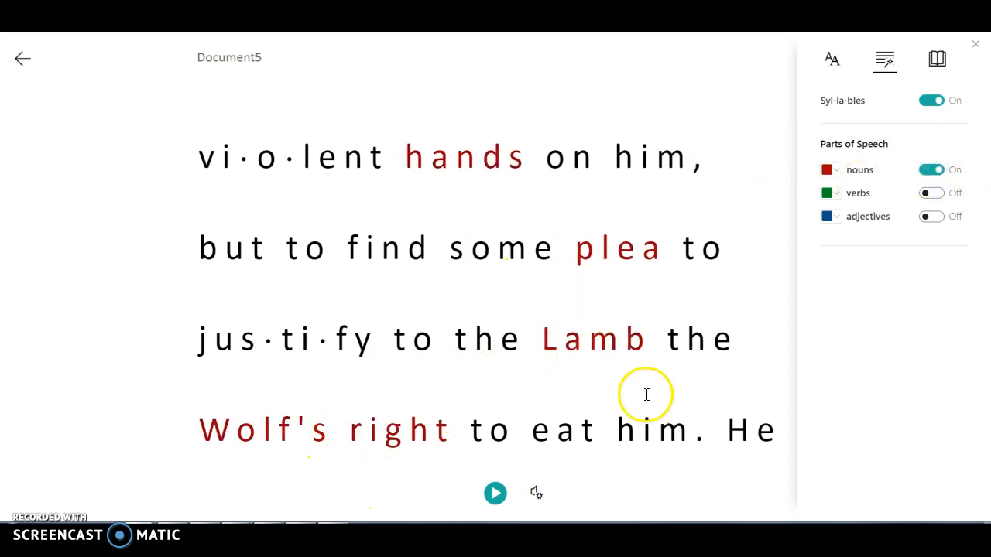
pyautogui.click(930, 193)
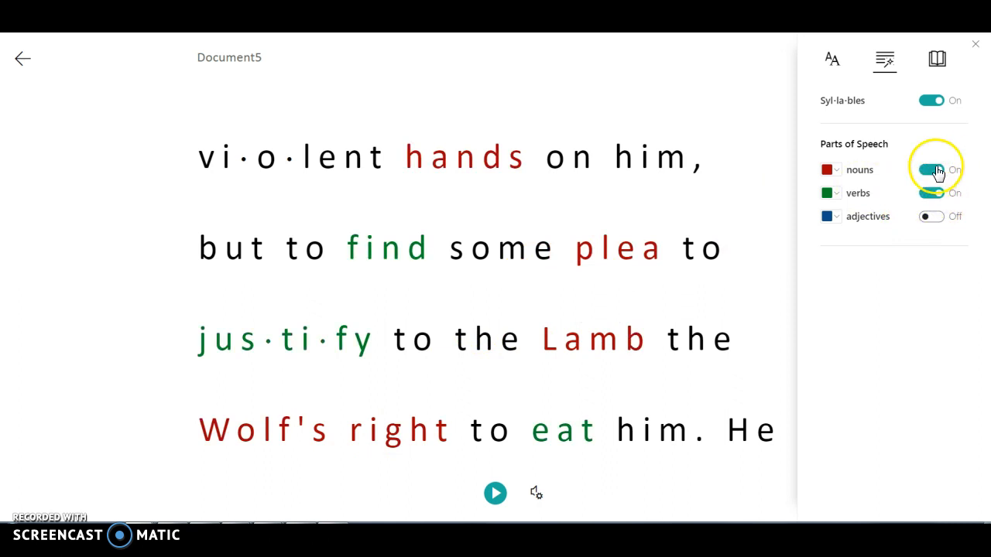
pyautogui.click(930, 169)
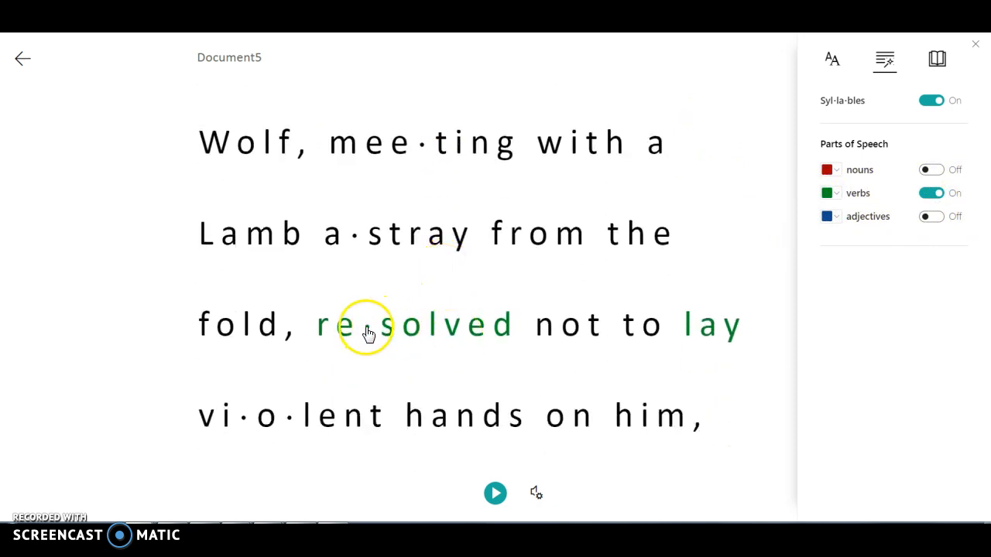
pyautogui.moveTo(286, 143)
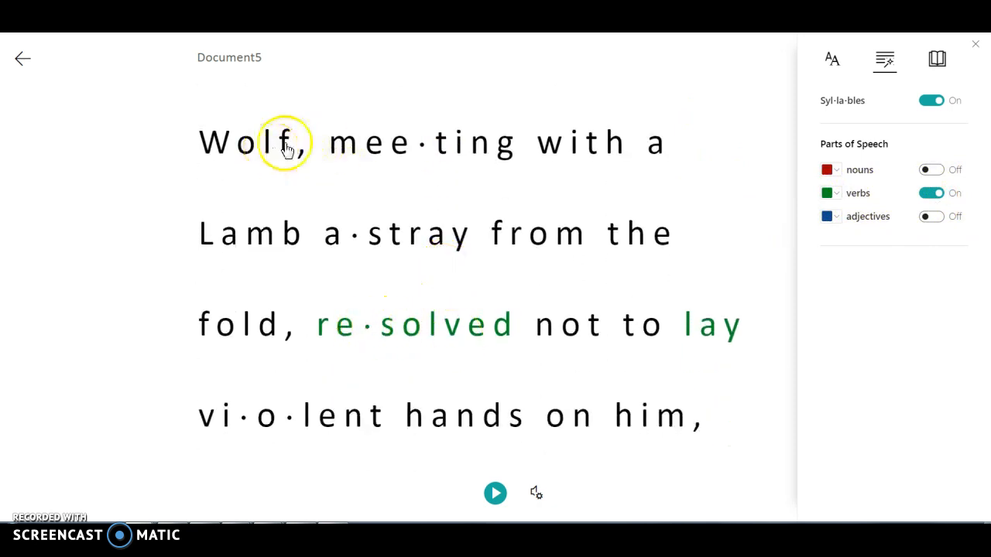
pyautogui.moveTo(335, 325)
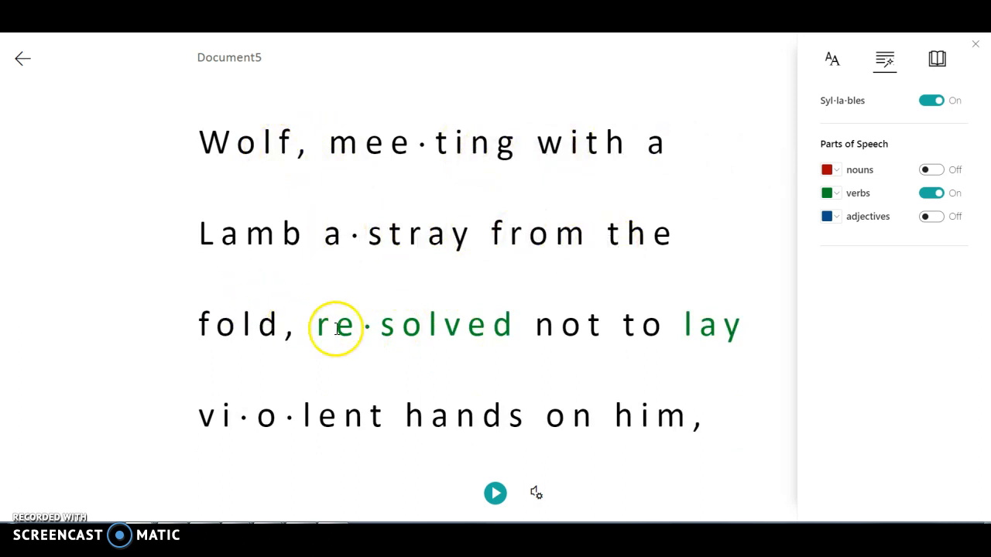
pyautogui.moveTo(654, 434)
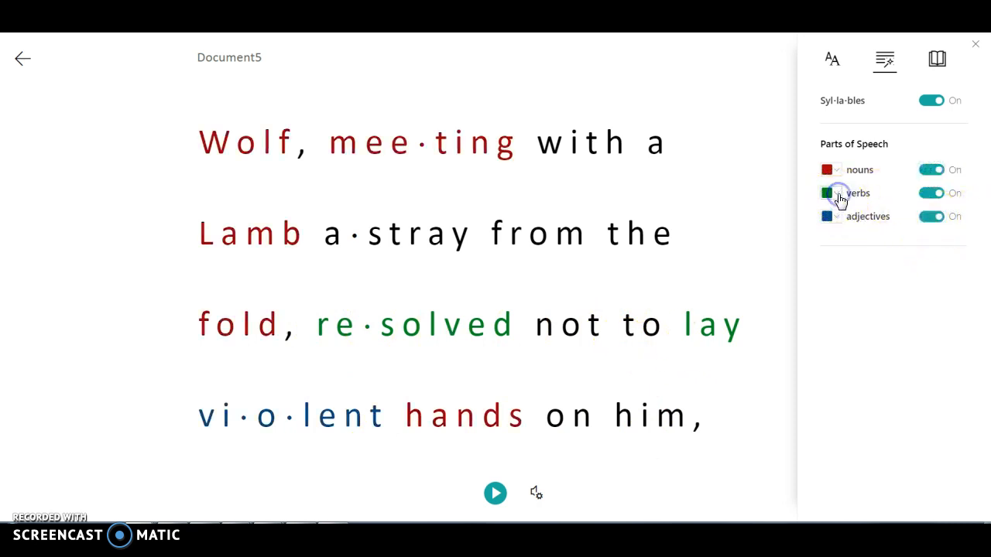
# - Make verbs light purple, then turn off noun and verb colouring
pyautogui.click(826, 193)
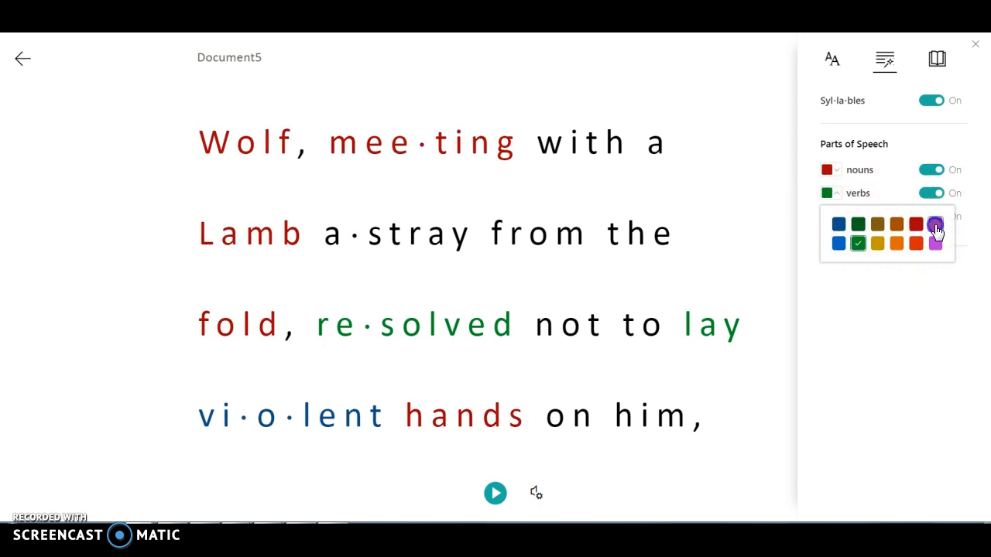
pyautogui.click(935, 243)
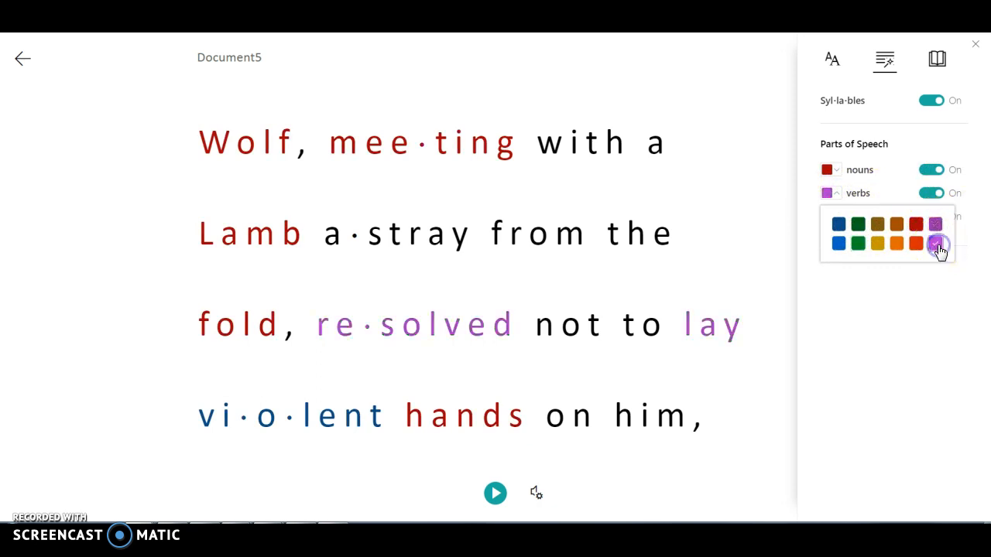
pyautogui.click(935, 223)
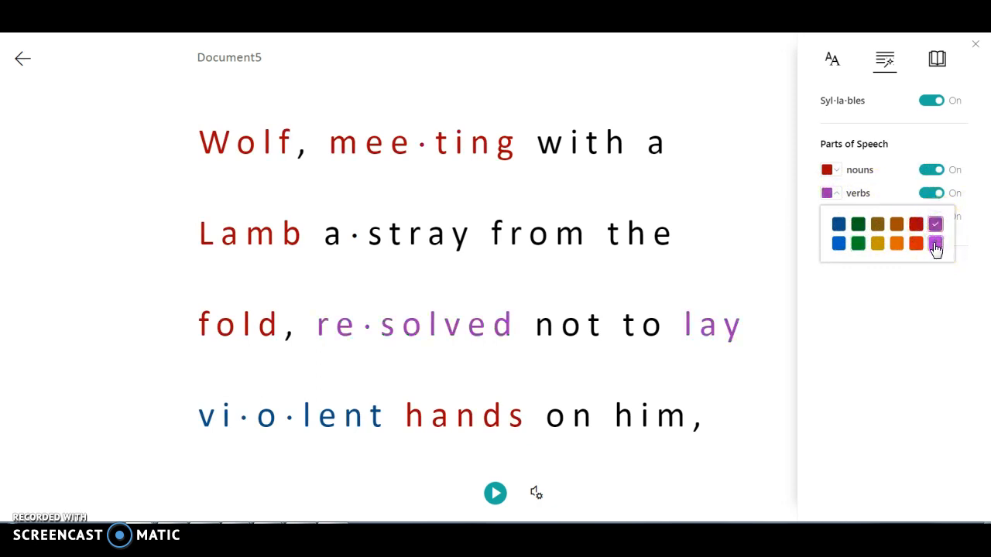
pyautogui.click(934, 243)
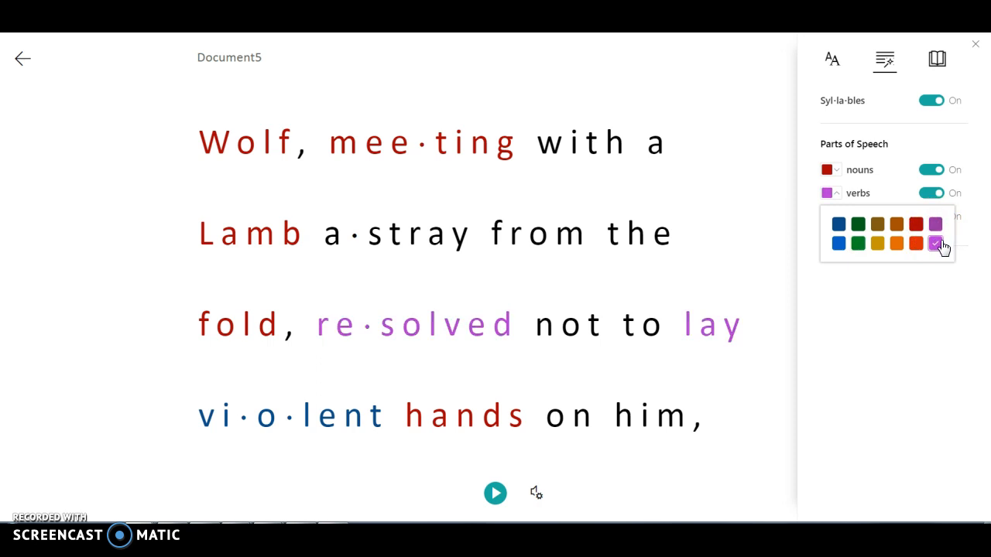
pyautogui.click(931, 169)
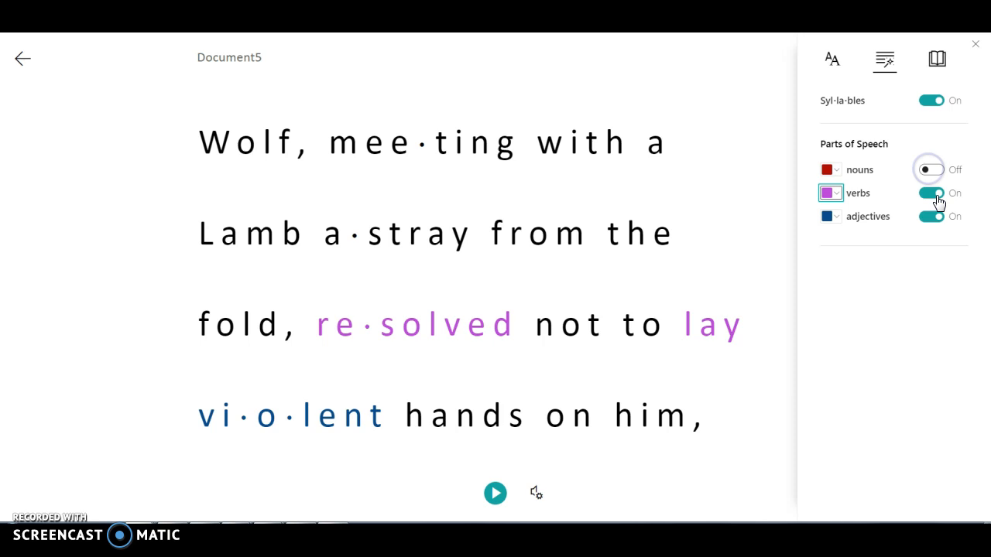
pyautogui.click(931, 193)
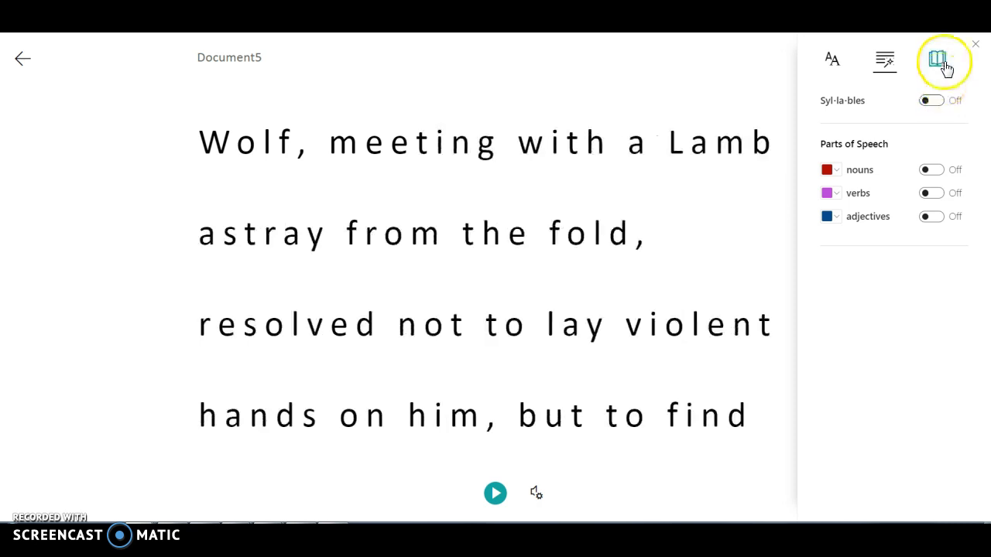
# - Enable three-line Line Focus and scroll it down to the Lamb lines
pyautogui.click(937, 59)
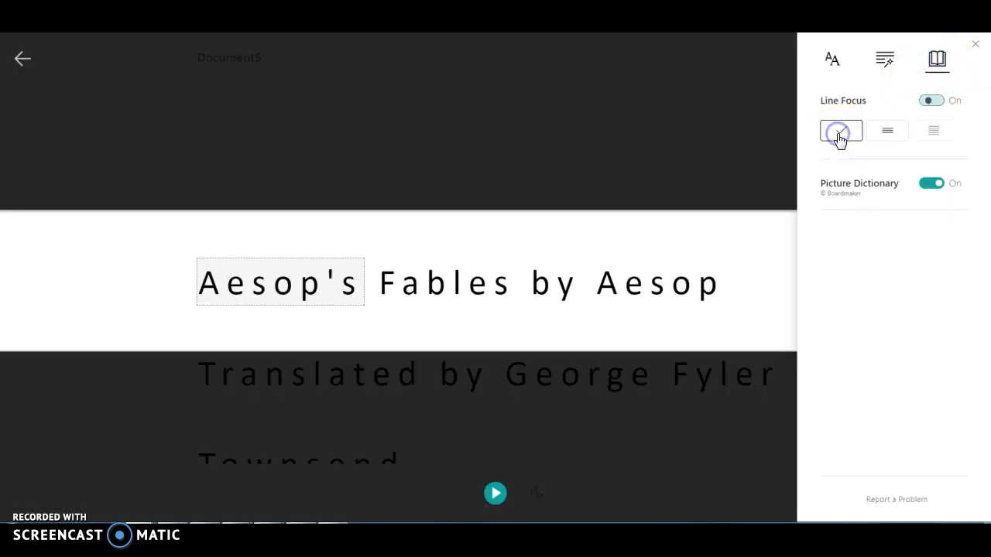
pyautogui.click(841, 130)
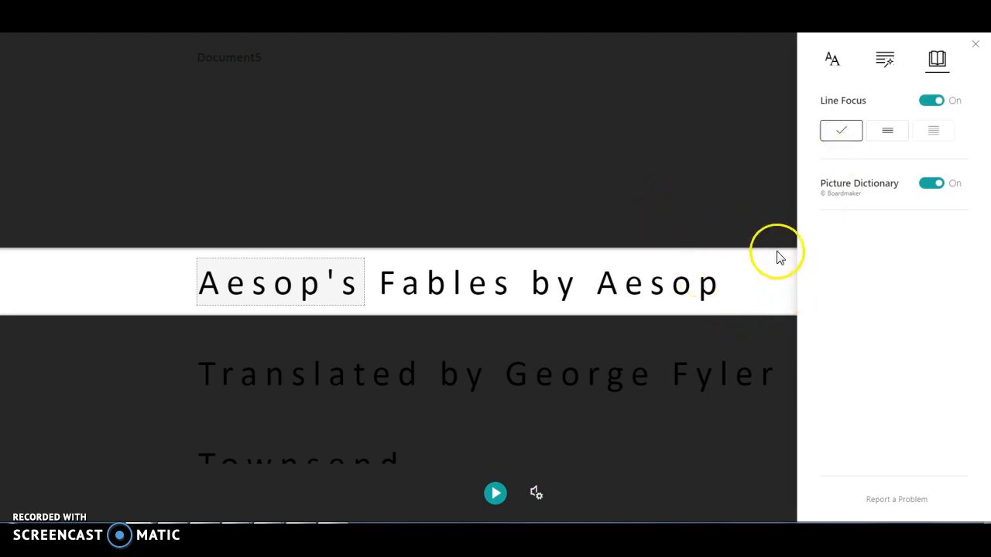
pyautogui.moveTo(784, 294)
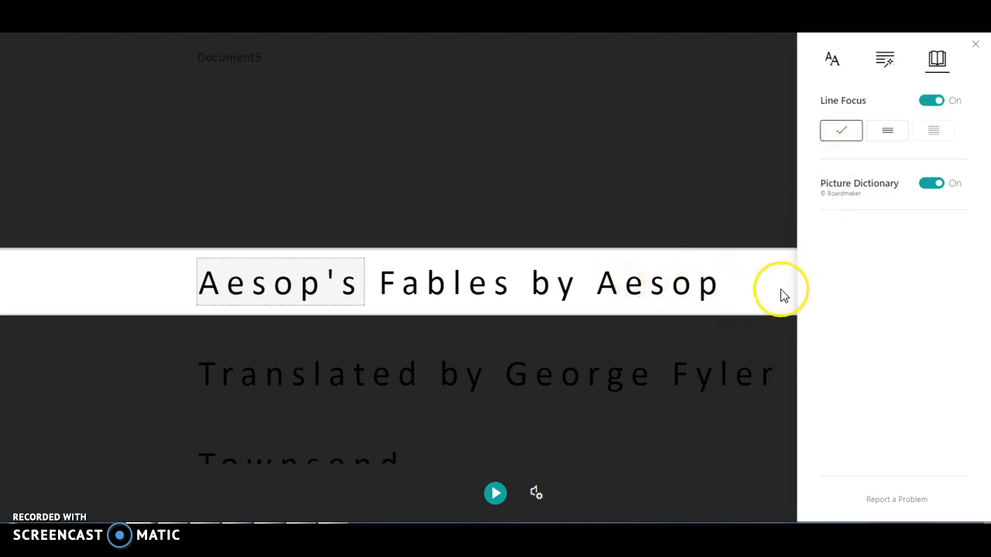
pyautogui.click(974, 43)
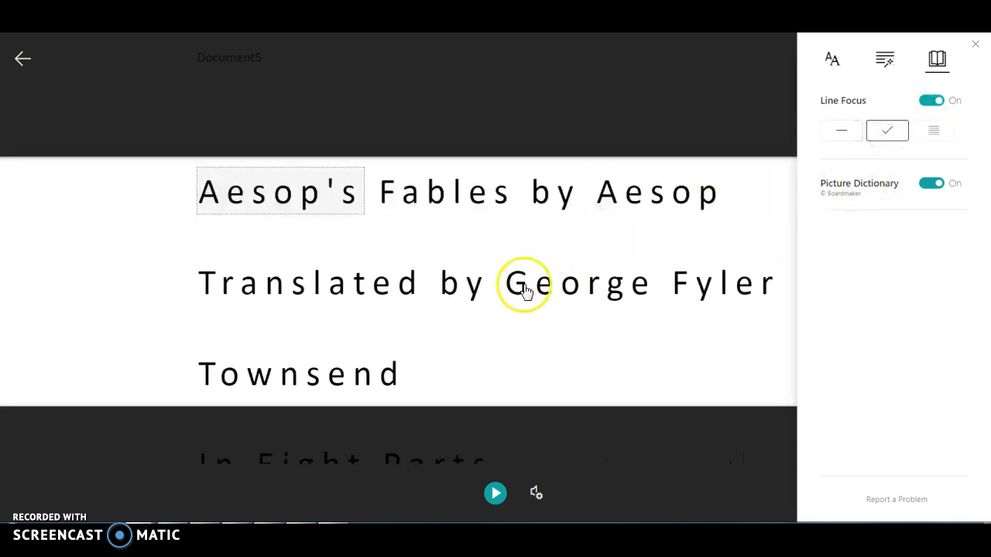
pyautogui.moveTo(710, 385)
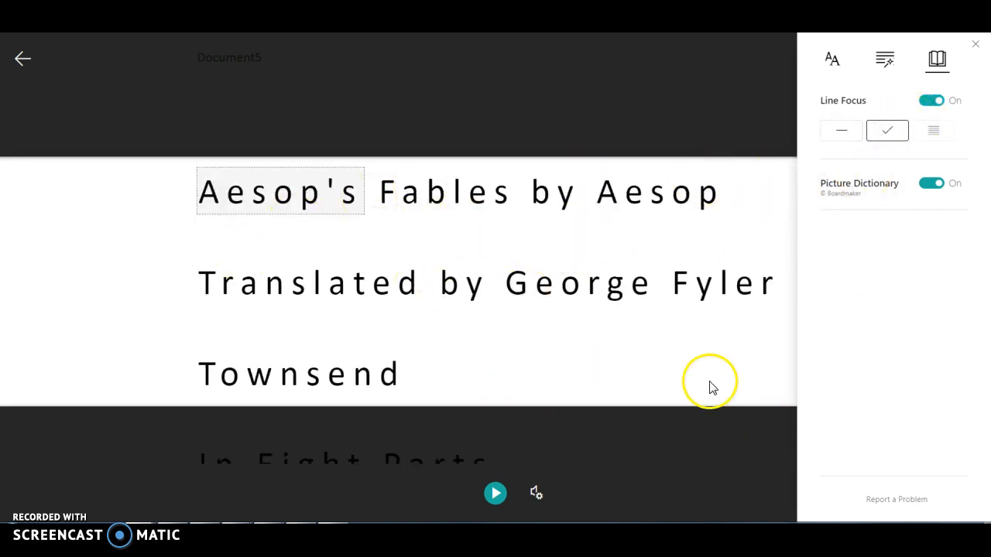
pyautogui.moveTo(734, 432)
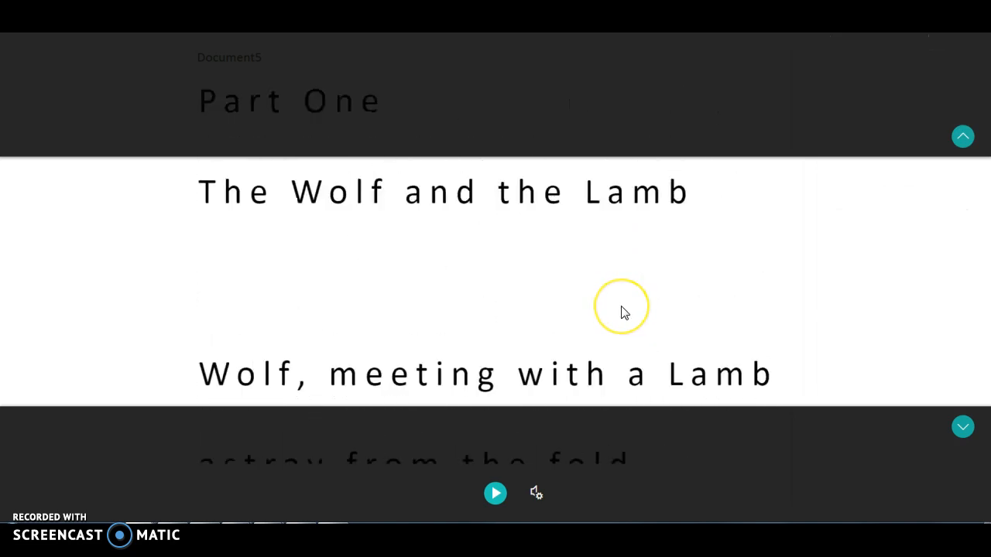
pyautogui.moveTo(694, 321)
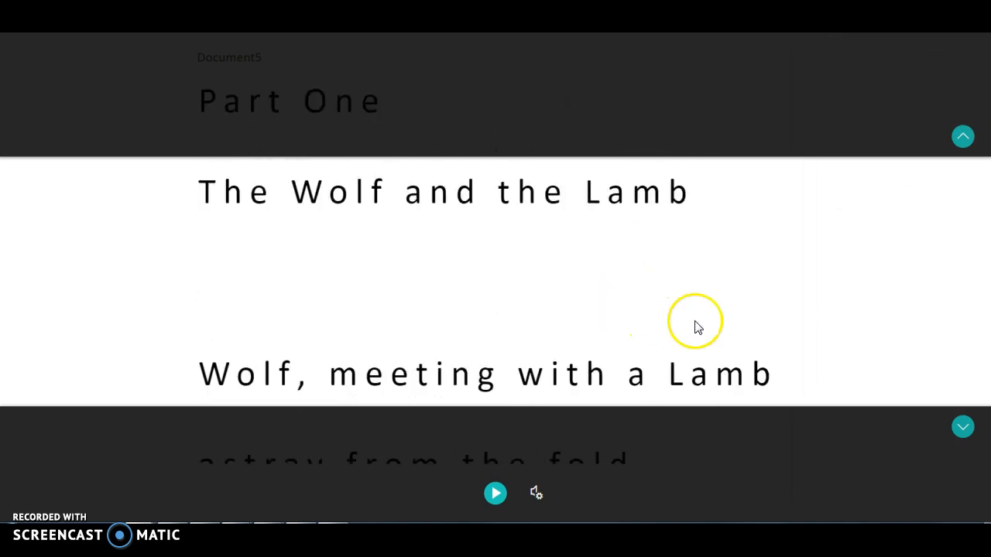
pyautogui.scroll(-3)
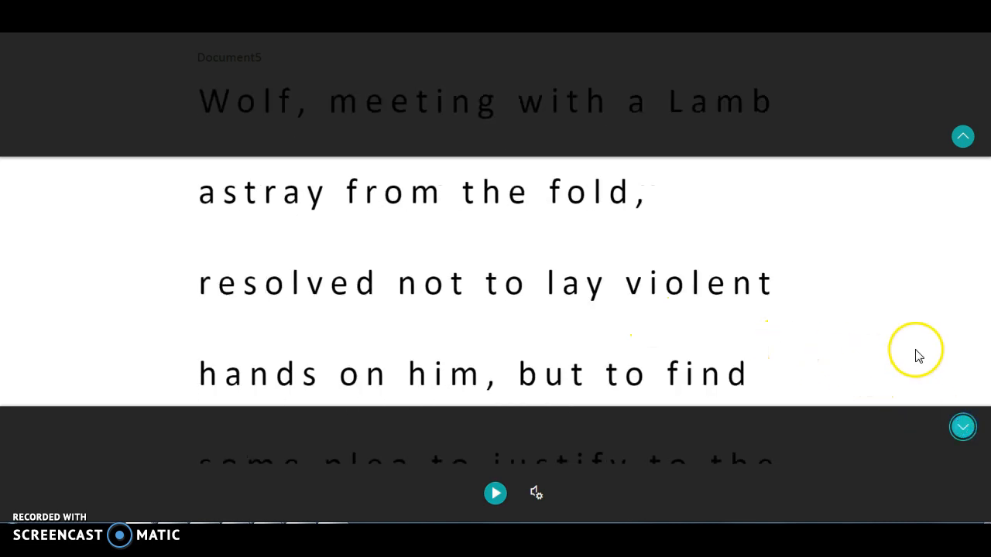
# - Look up 'Lamb' in the Picture Dictionary and play its pronunciation twice
pyautogui.click(695, 282)
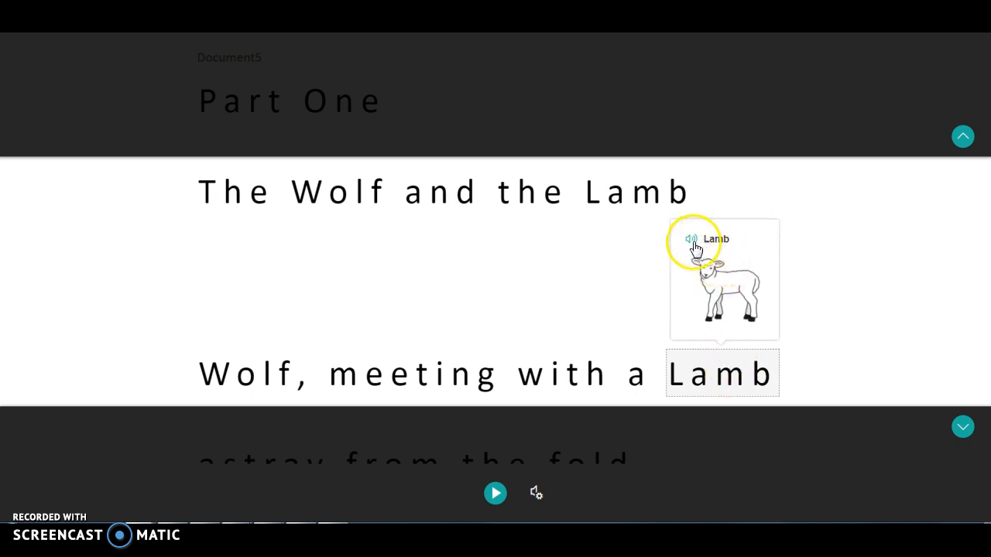
pyautogui.click(689, 239)
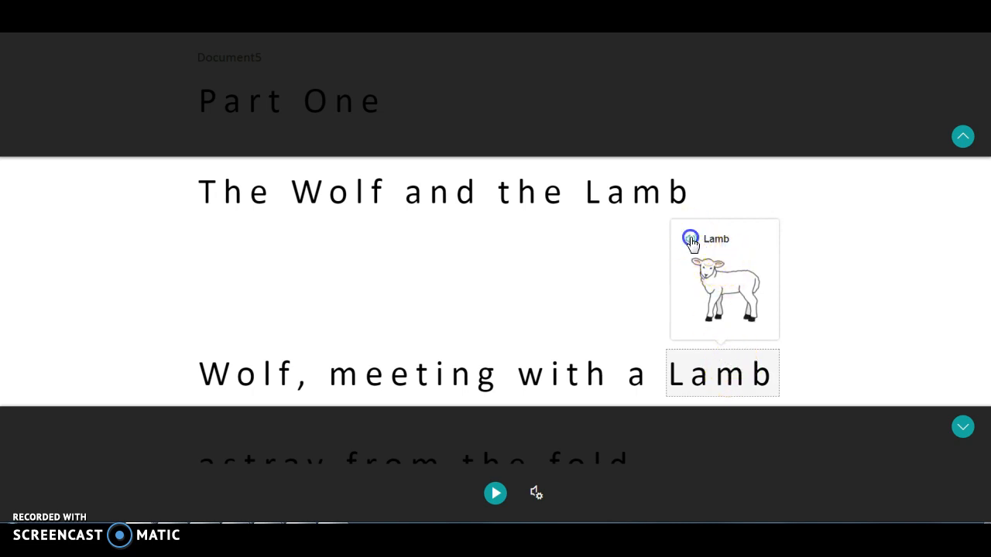
pyautogui.click(689, 238)
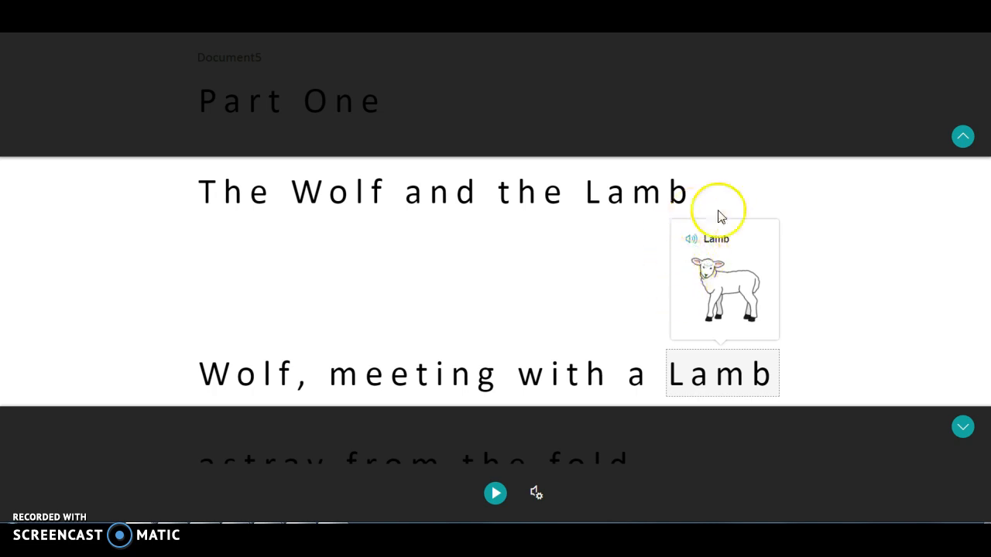
pyautogui.moveTo(823, 119)
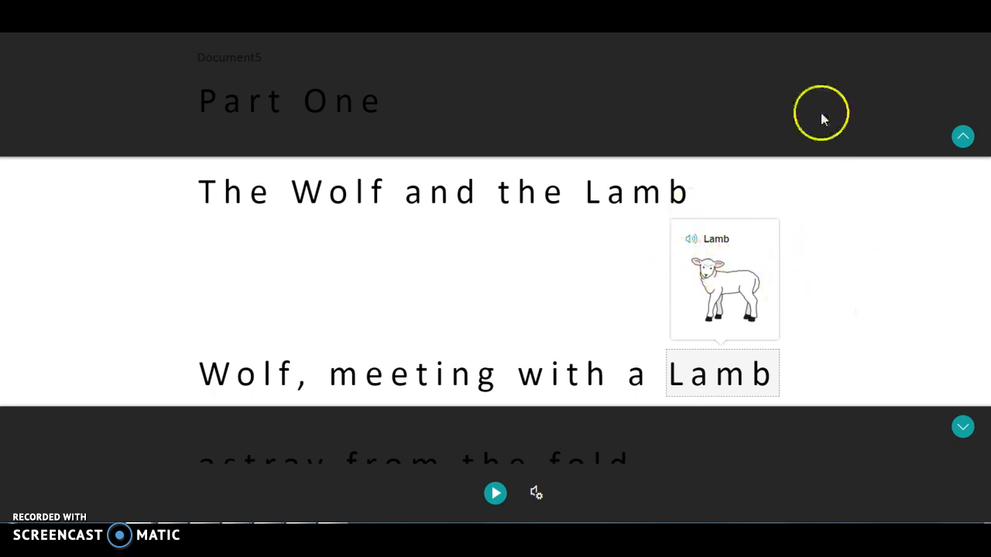
pyautogui.moveTo(536, 493)
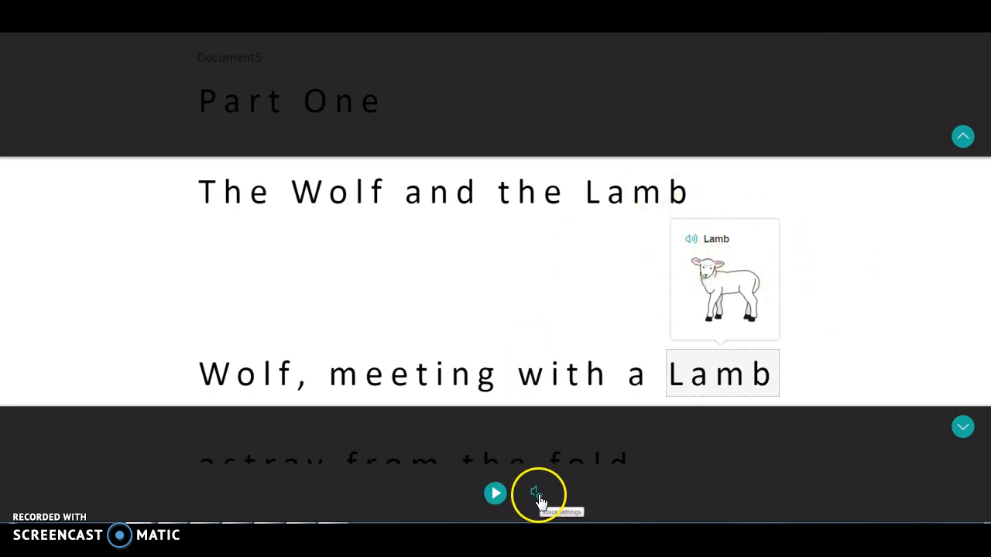
# - Adjust the read-aloud voice speed, then switch Line Focus off
pyautogui.click(536, 493)
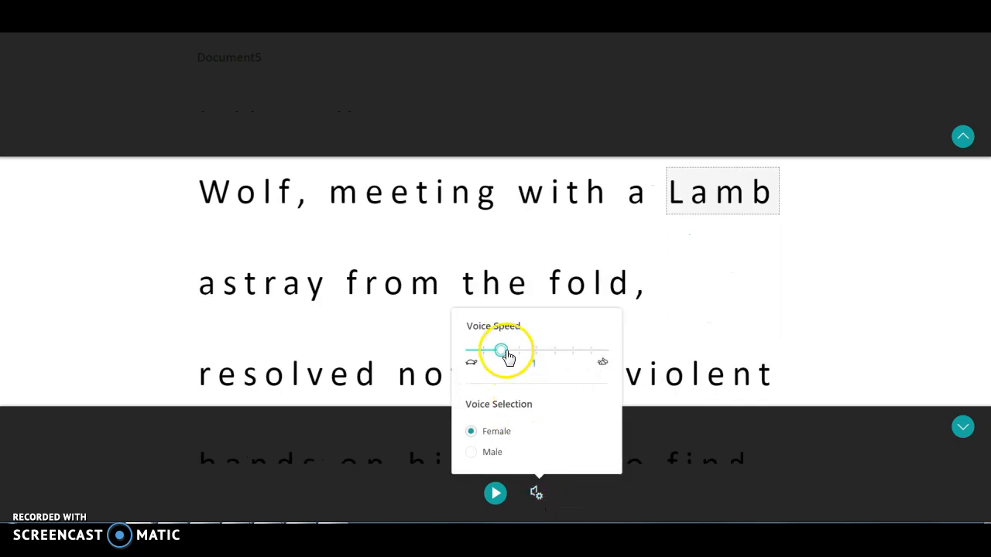
pyautogui.moveTo(502, 350); pyautogui.dragTo(498, 354)
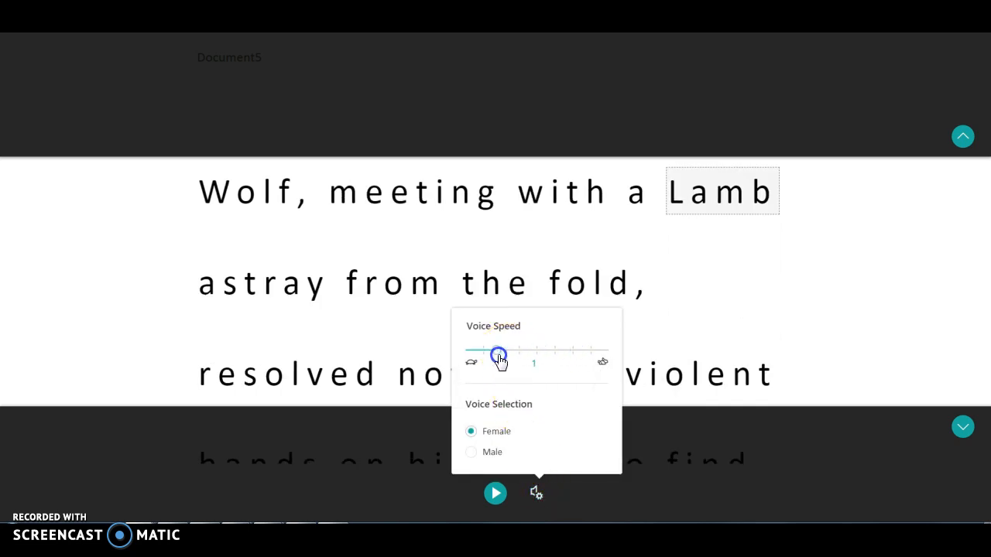
pyautogui.moveTo(497, 354); pyautogui.dragTo(482, 349)
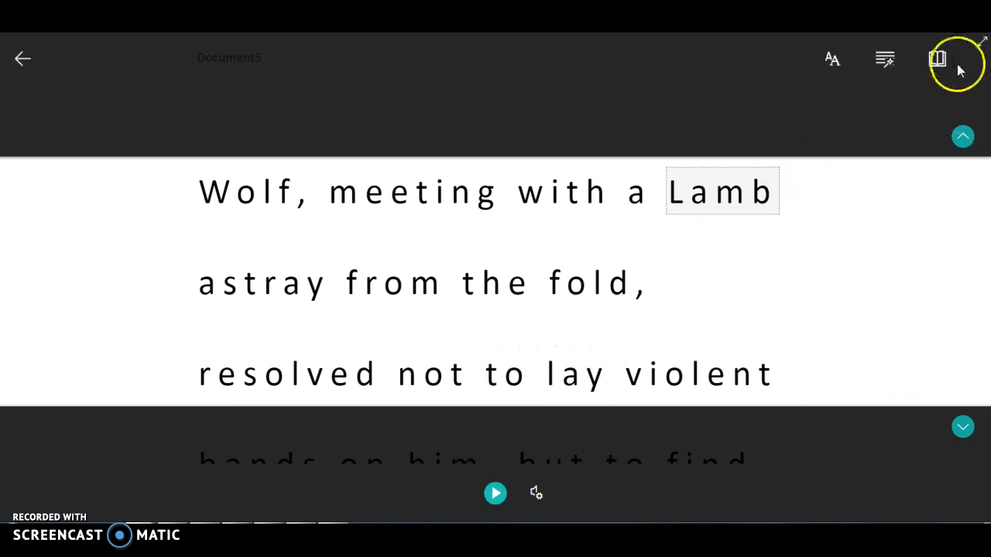
pyautogui.click(936, 58)
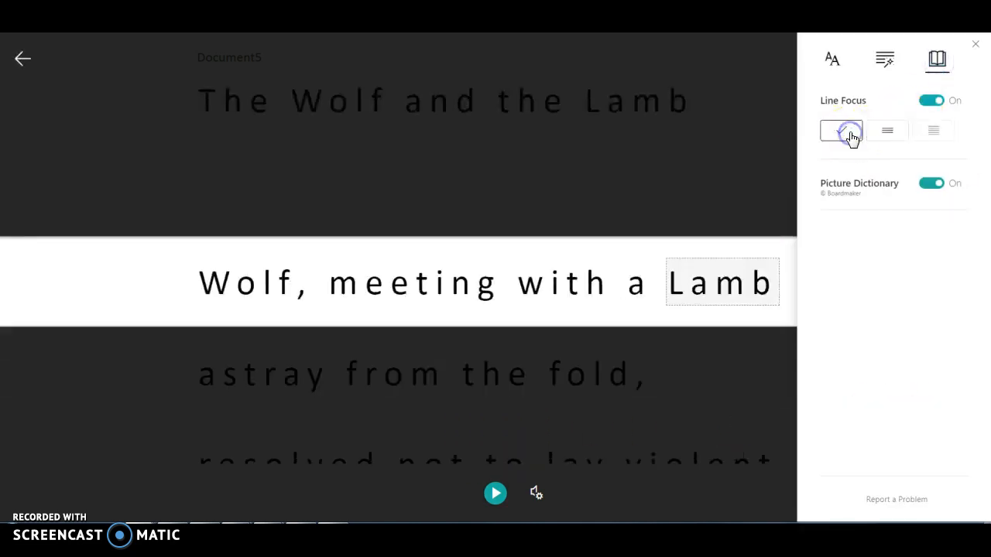
pyautogui.click(930, 100)
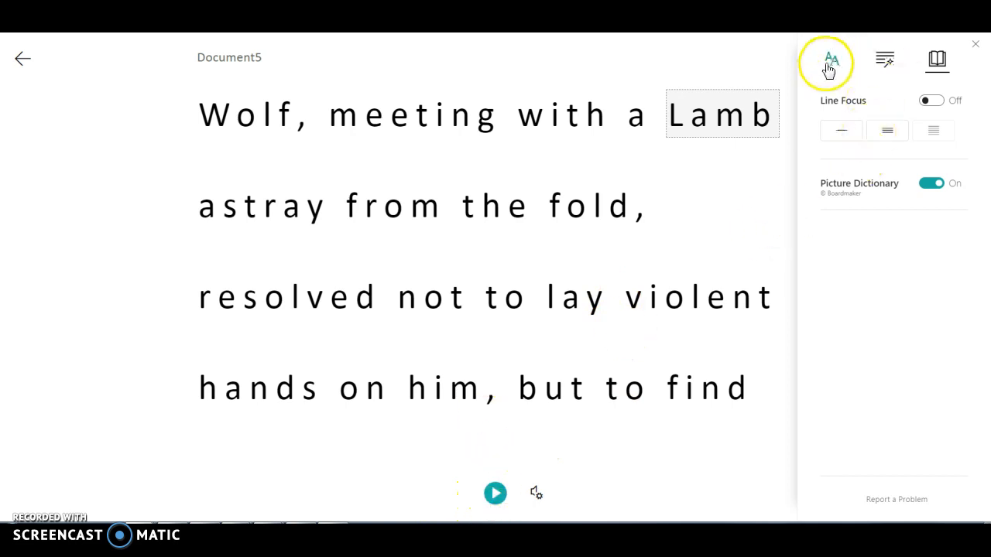
# - Set Immersive Reader text size to 36, then play the fable aloud and pause at "plea"
pyautogui.click(832, 60)
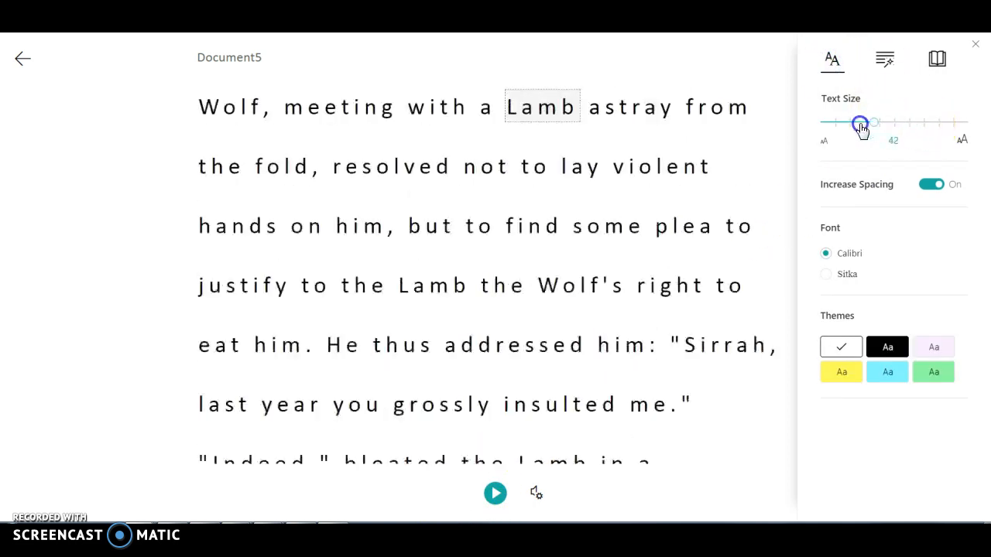
pyautogui.moveTo(873, 122); pyautogui.dragTo(862, 122)
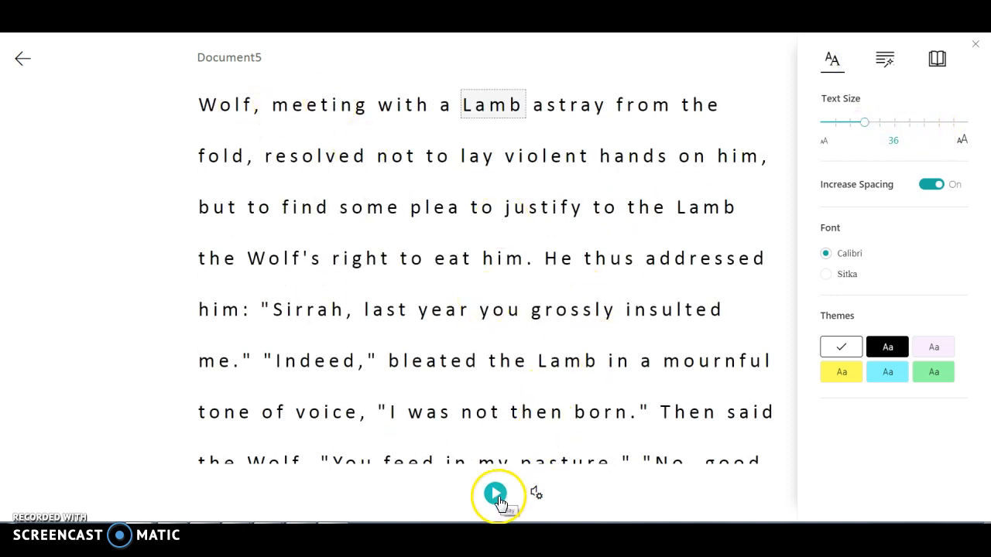
pyautogui.click(495, 493)
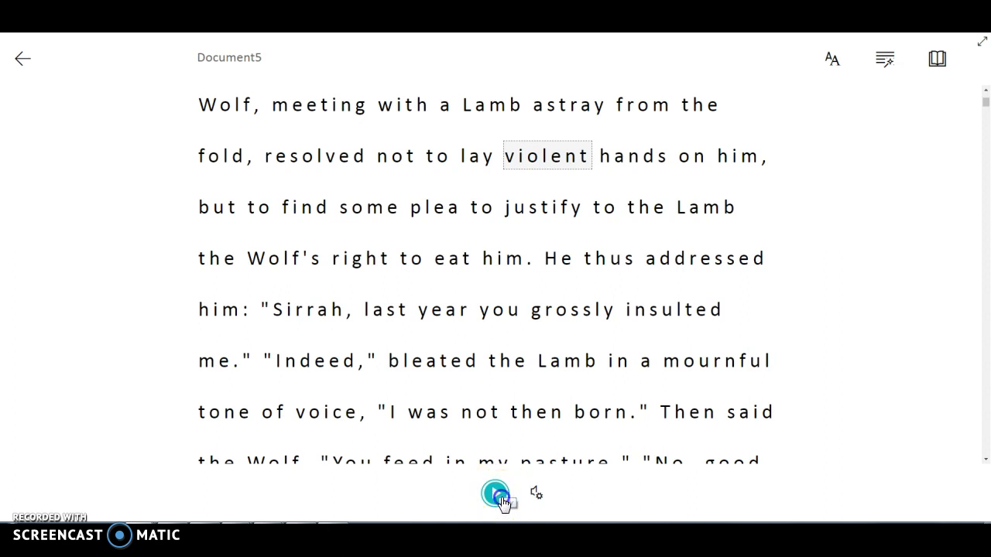
pyautogui.click(494, 493)
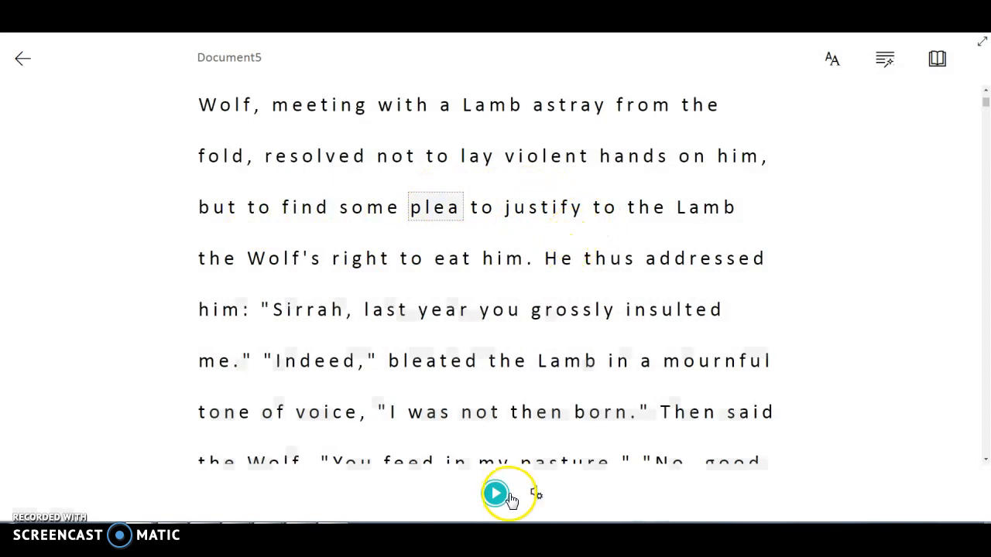
pyautogui.moveTo(31, 109)
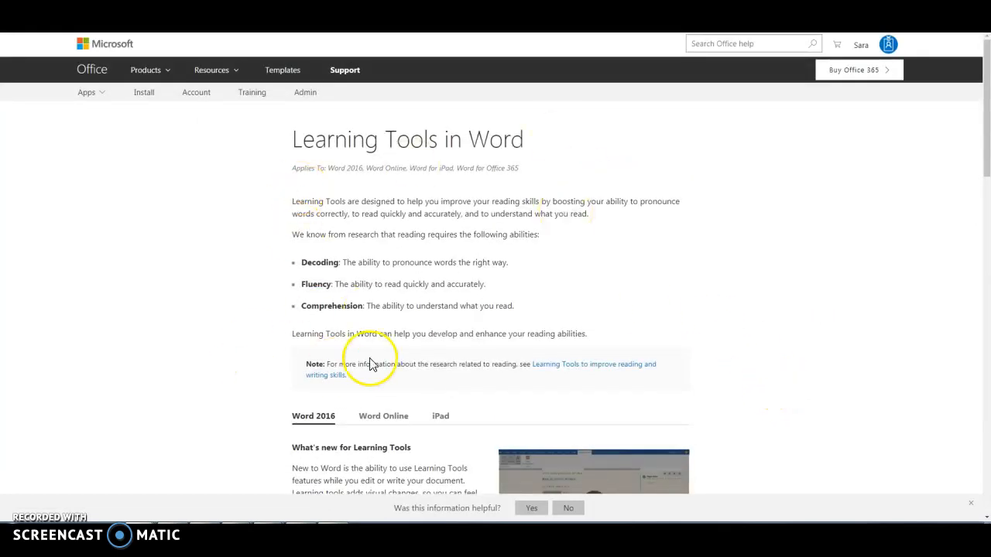
pyautogui.scroll(-3)
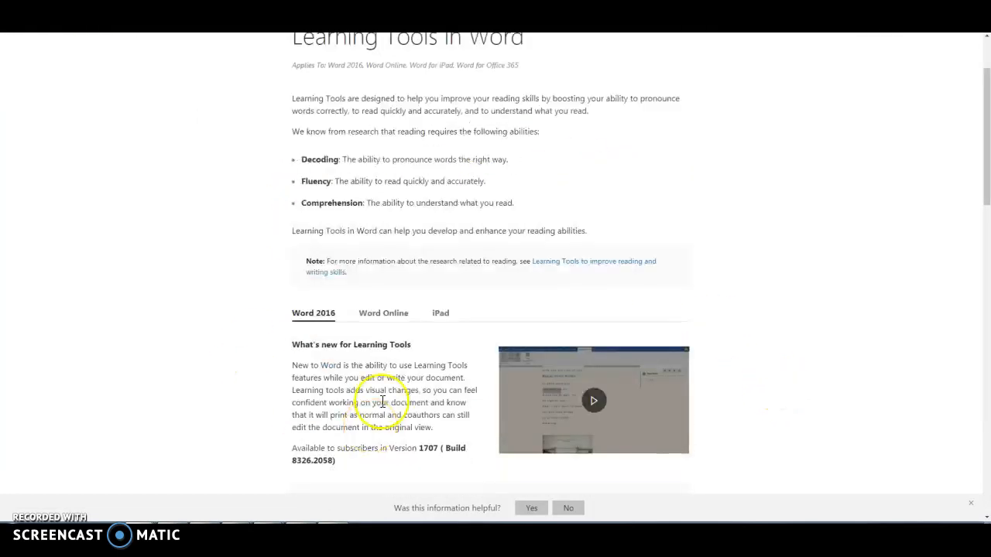
pyautogui.click(440, 312)
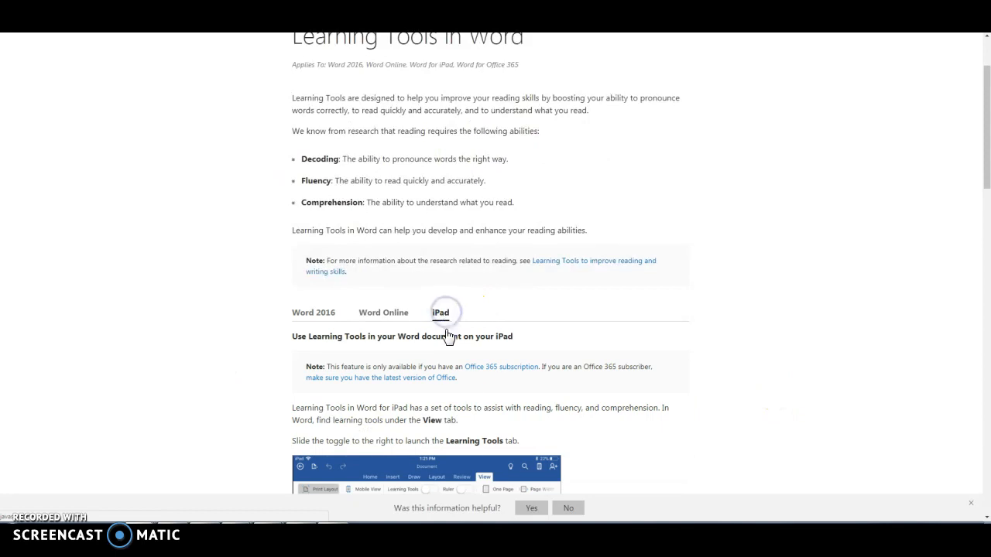
pyautogui.scroll(-3)
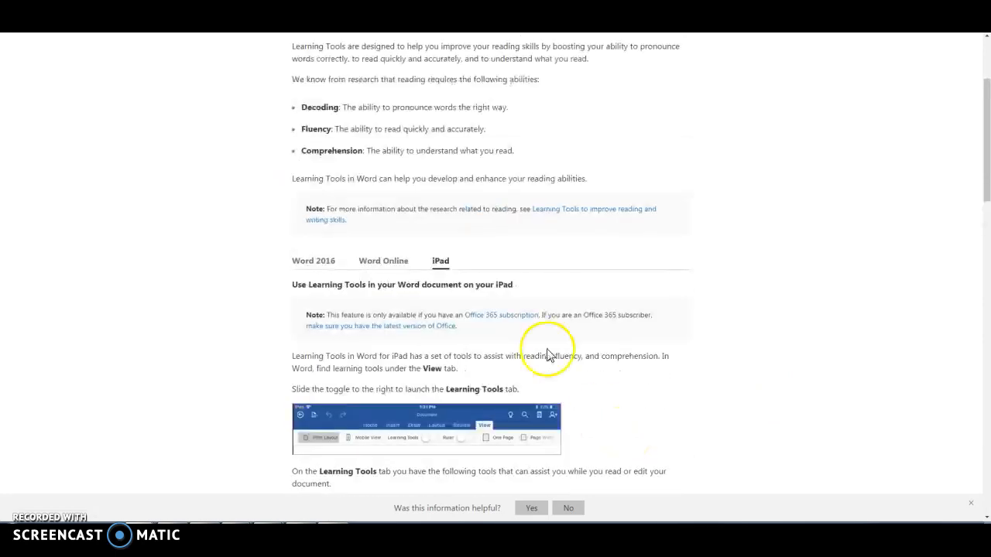
pyautogui.click(312, 261)
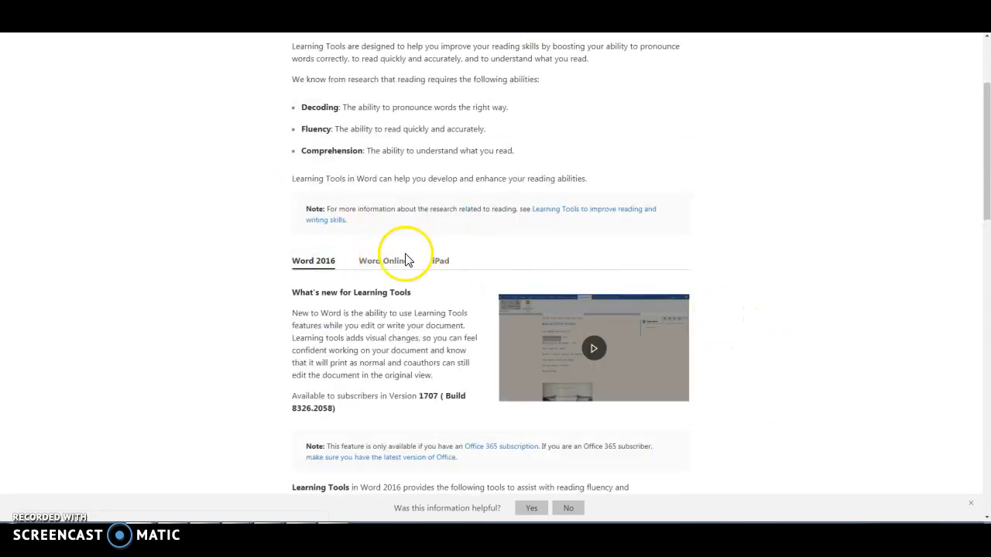
pyautogui.click(383, 260)
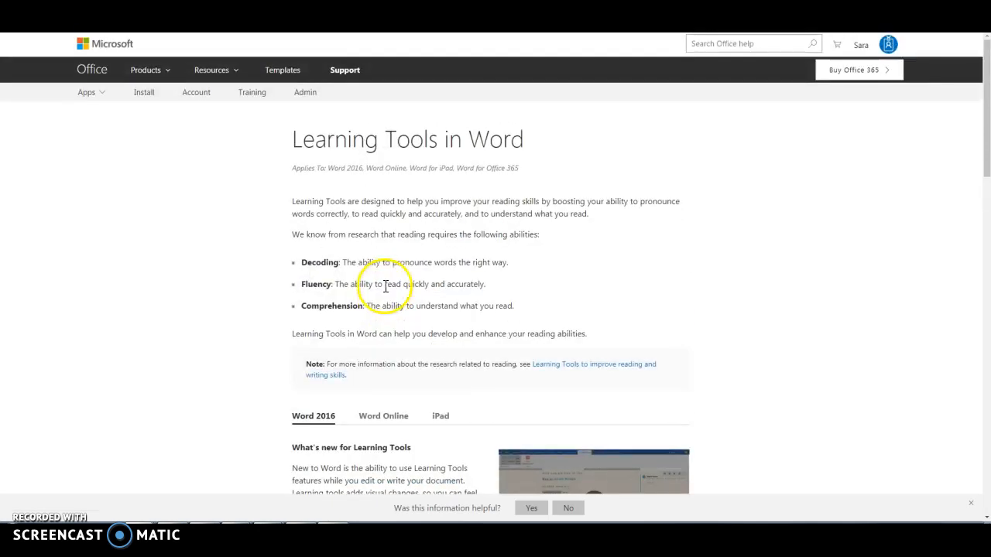
pyautogui.moveTo(143, 97)
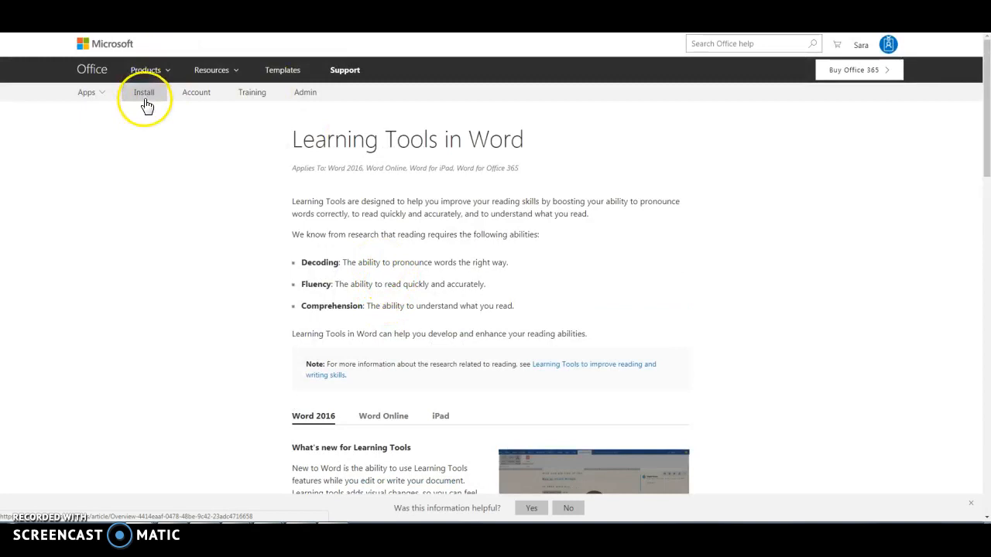